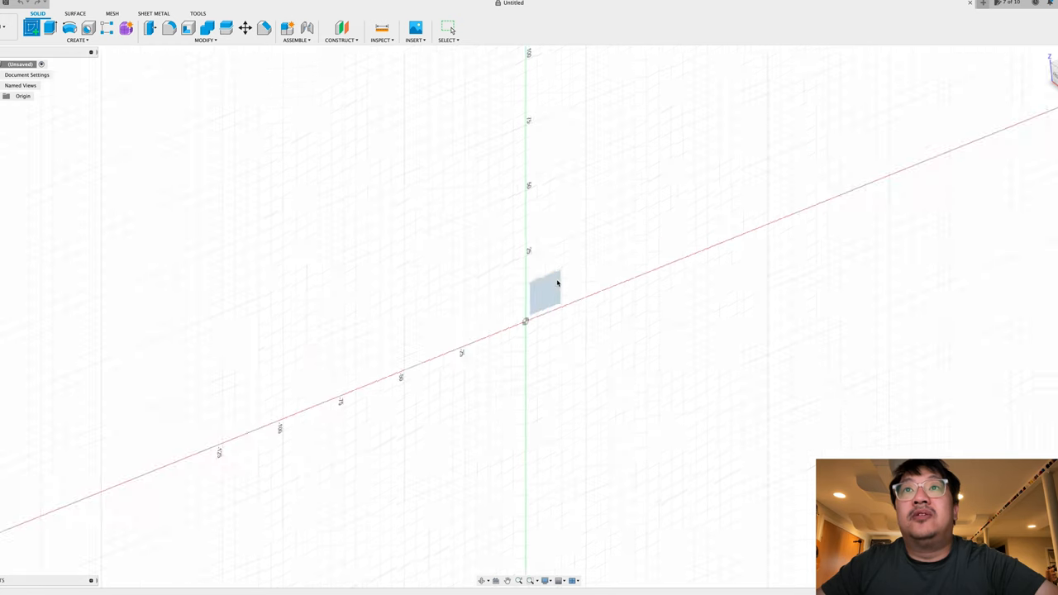
- Draw a 2-point rectangle 152.40 wide from the origin on the vertical plane with typed dimensions
click(544, 294)
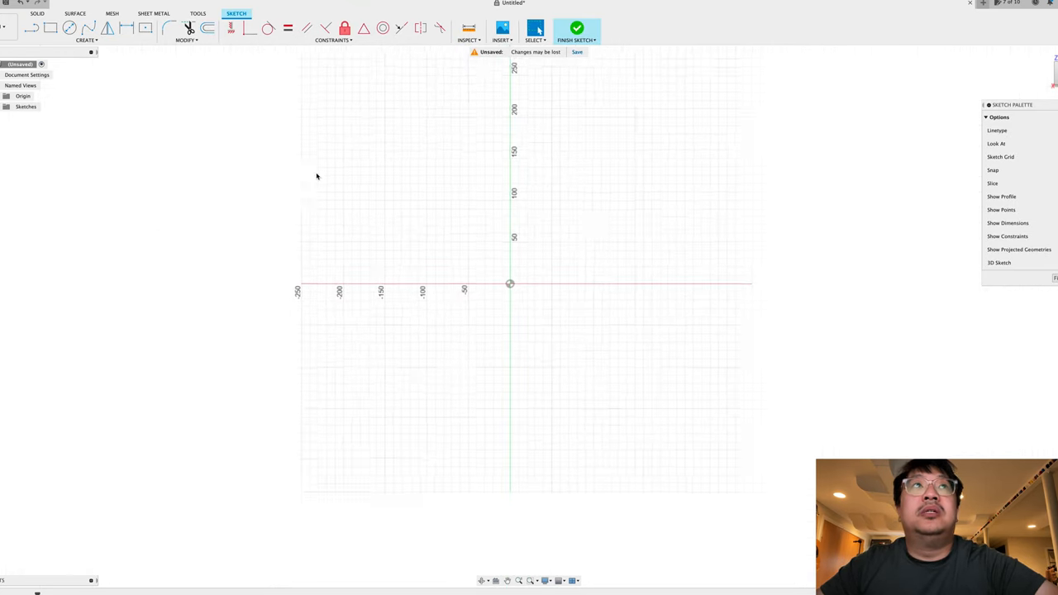
click(49, 27)
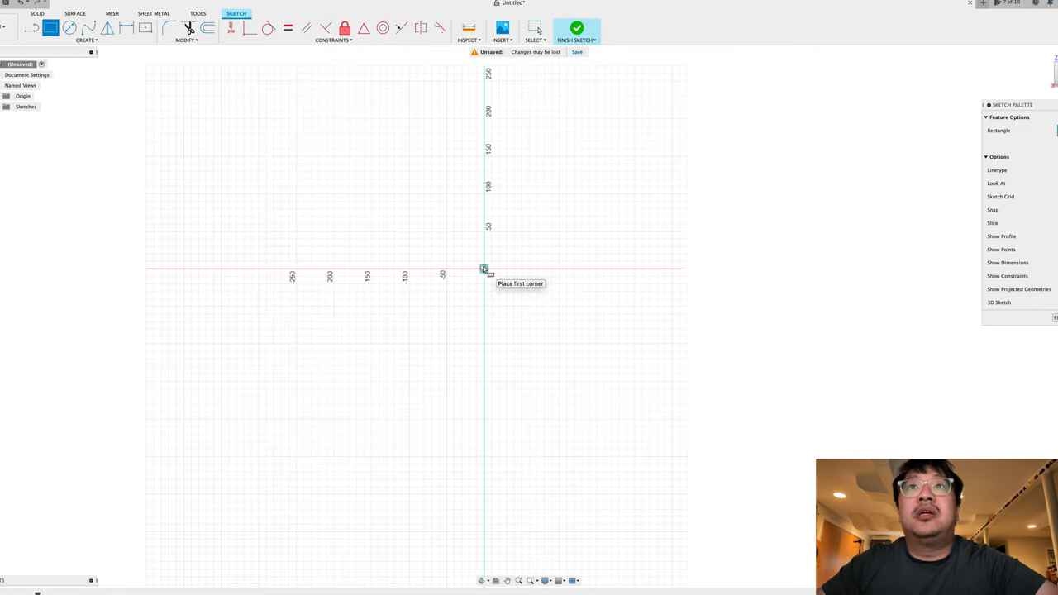
click(483, 268)
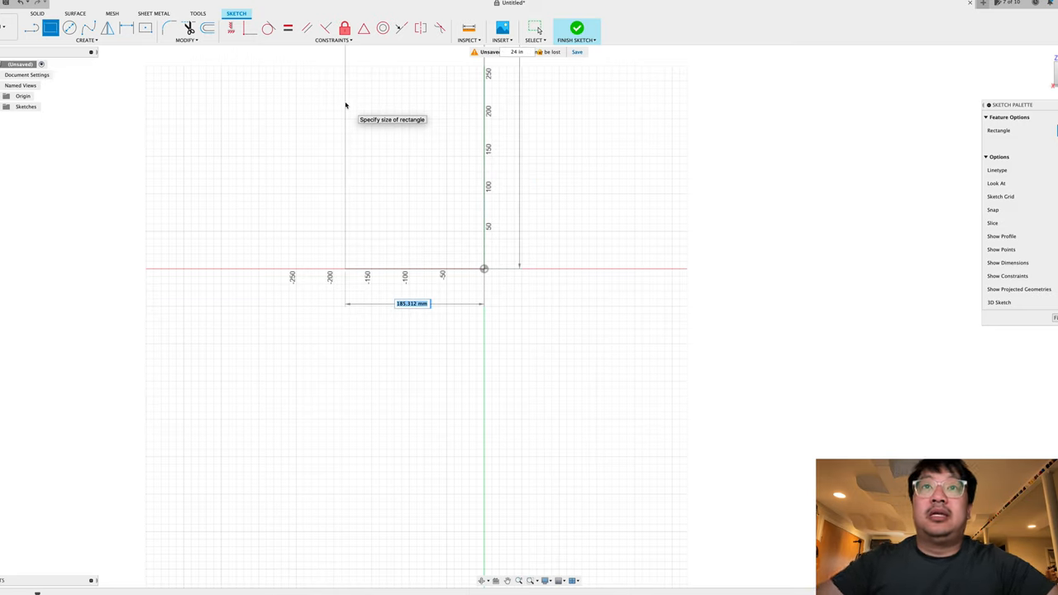
text(6)
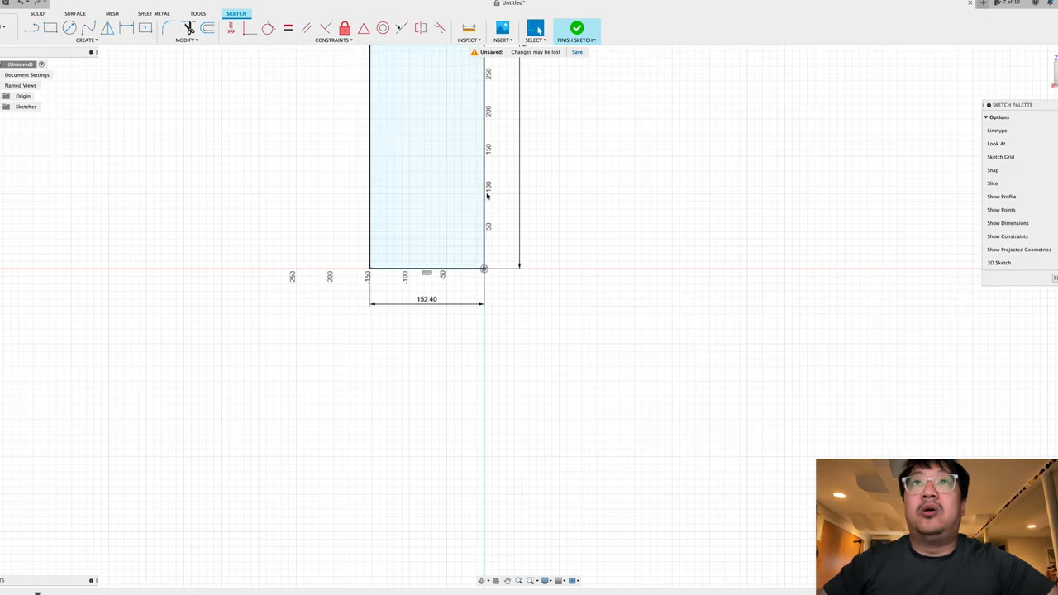
click(486, 165)
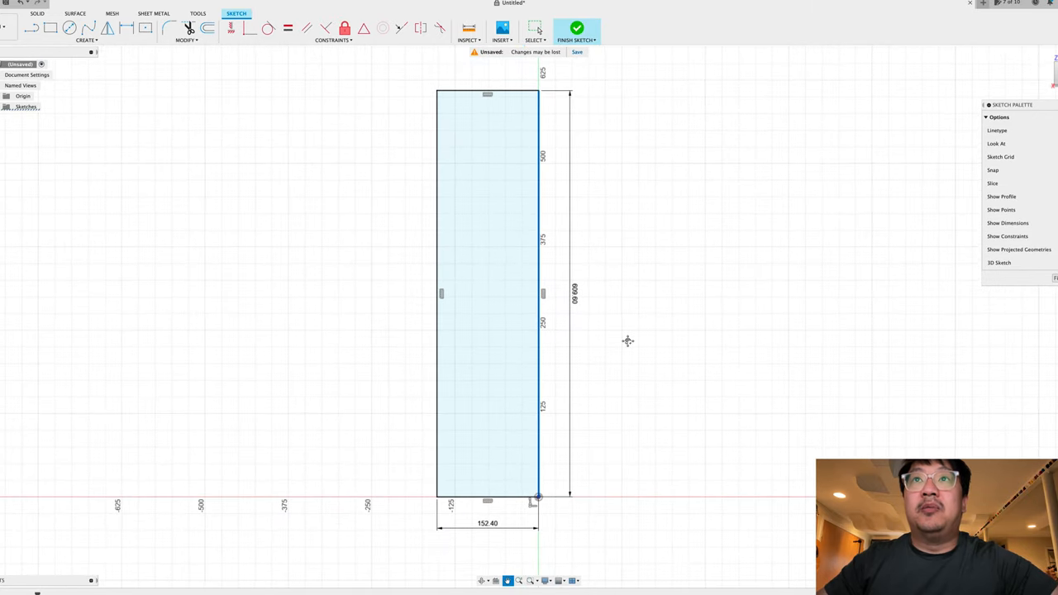
mouse_move(627, 321)
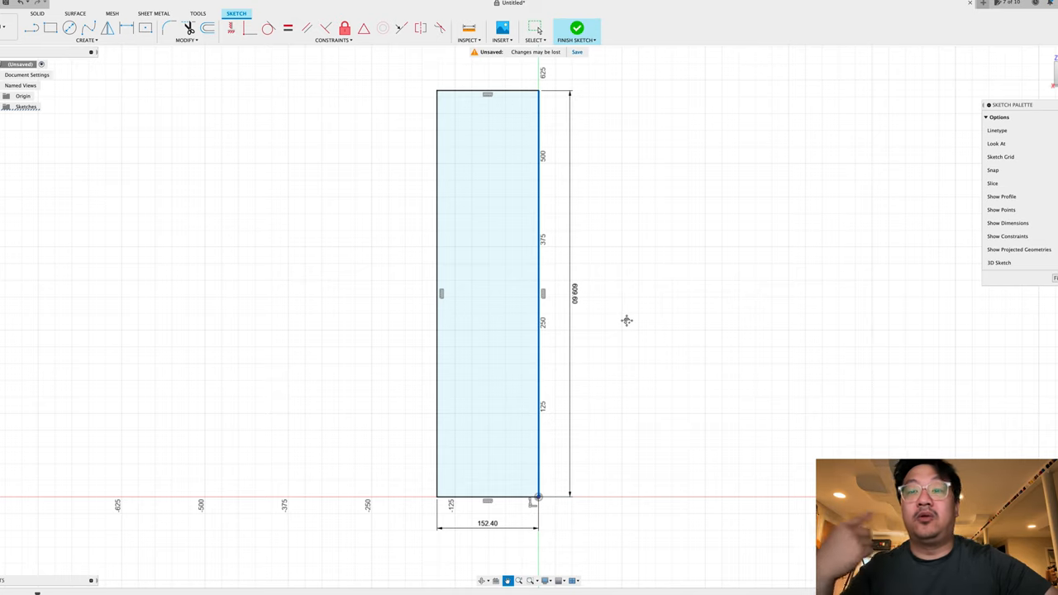
mouse_move(586, 357)
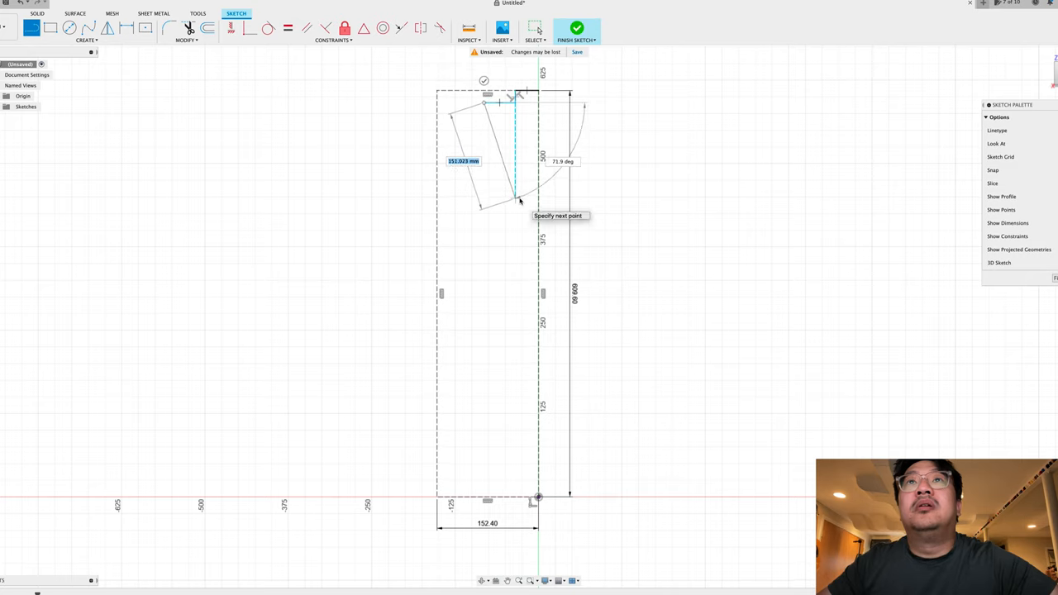
mouse_move(519, 185)
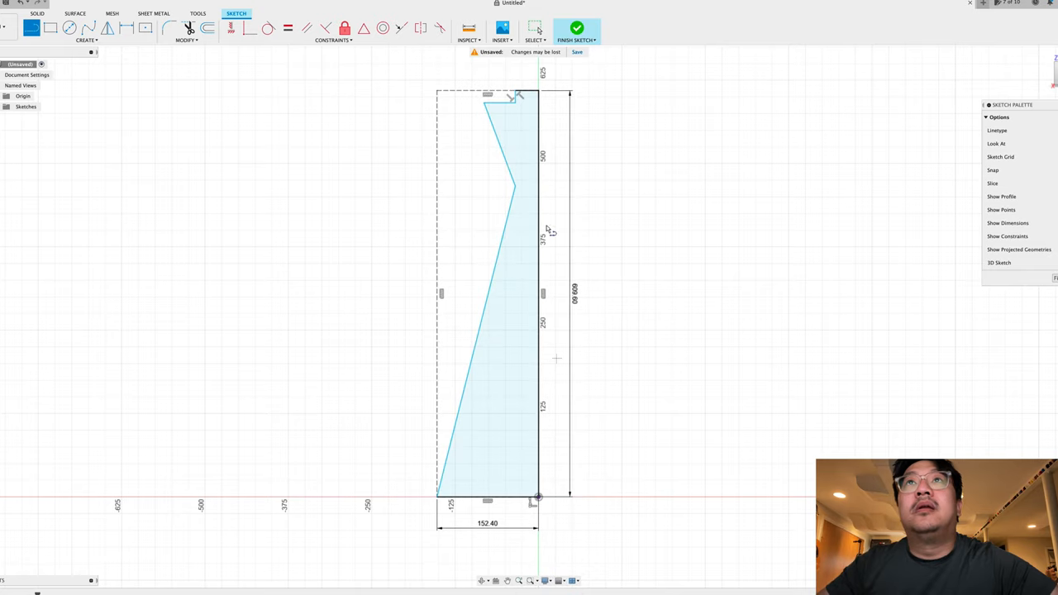
mouse_move(195, 91)
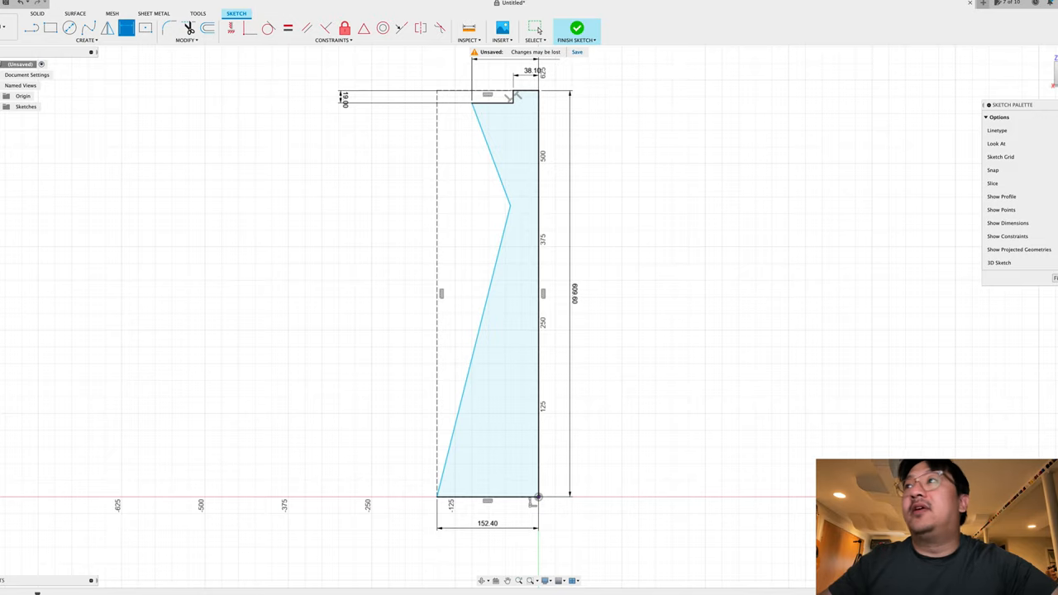
- Finish the pedestal profile sketch with its small top step
click(575, 30)
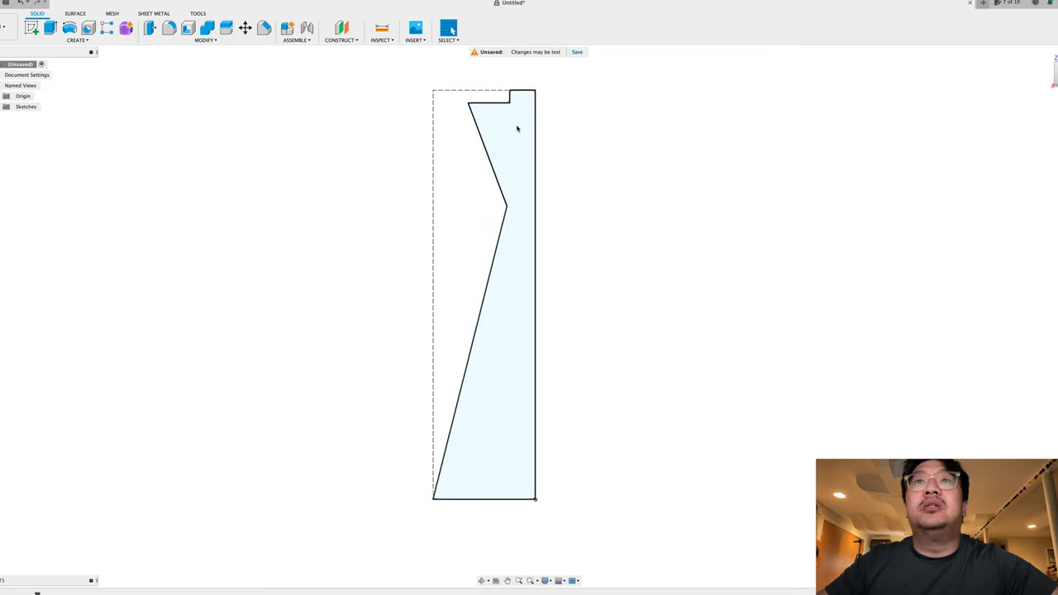
- Revolve the pedestal profile 360° about its right vertical edge into a solid body
click(488, 331)
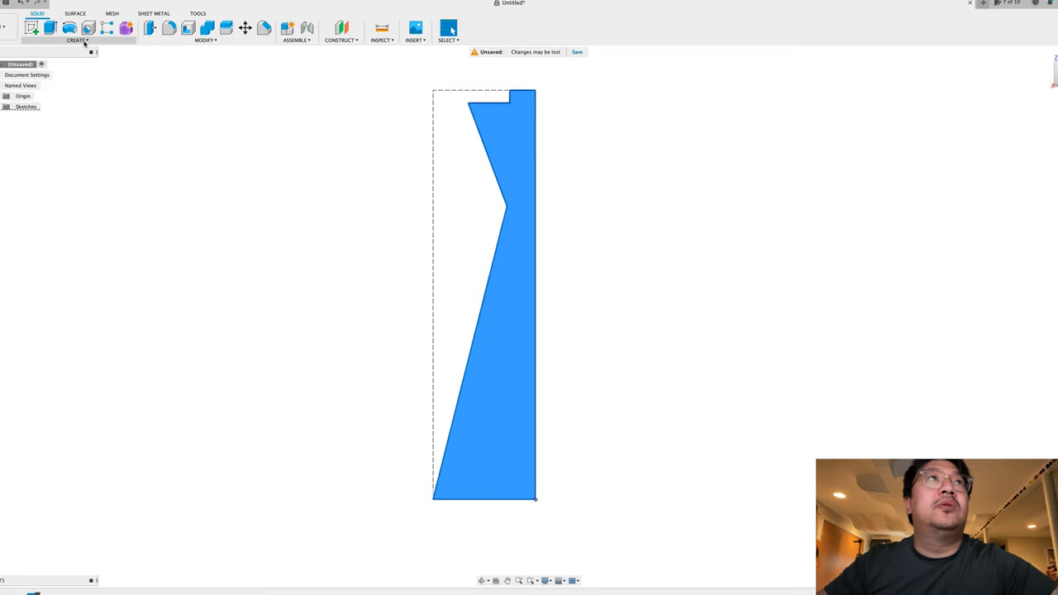
click(76, 39)
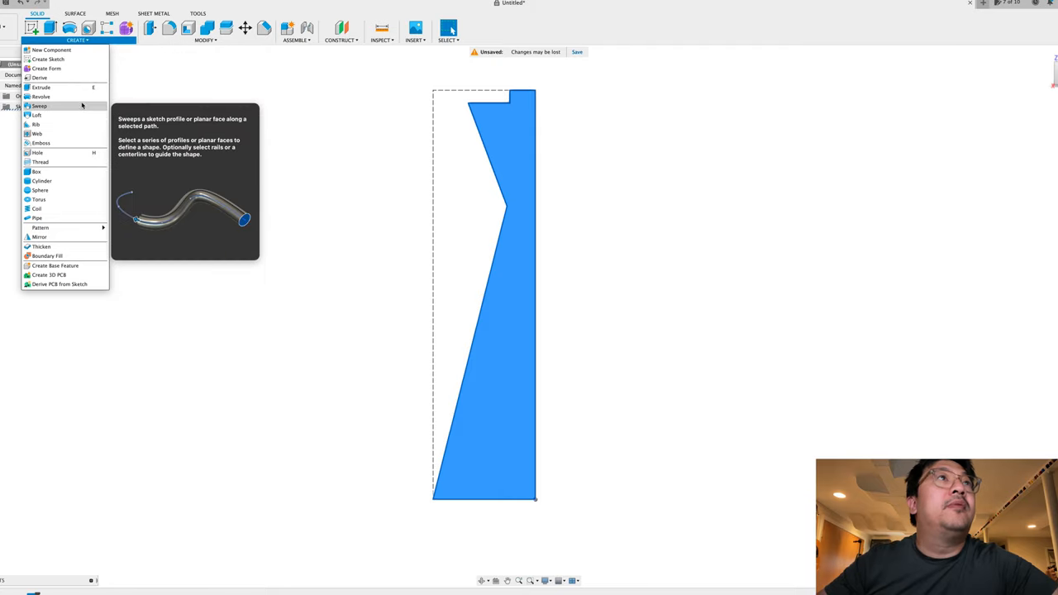
click(41, 96)
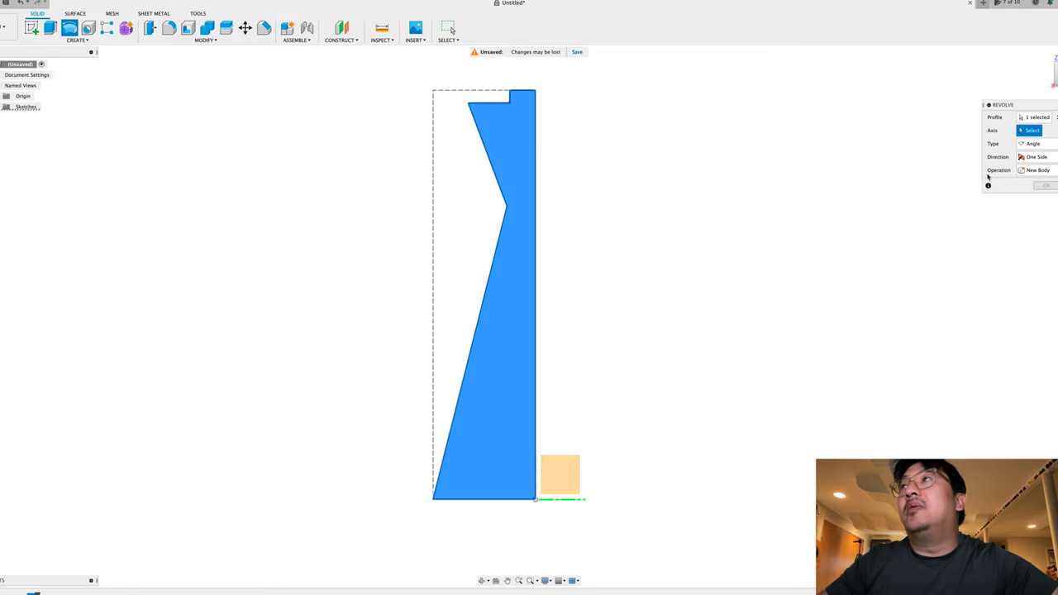
mouse_move(721, 301)
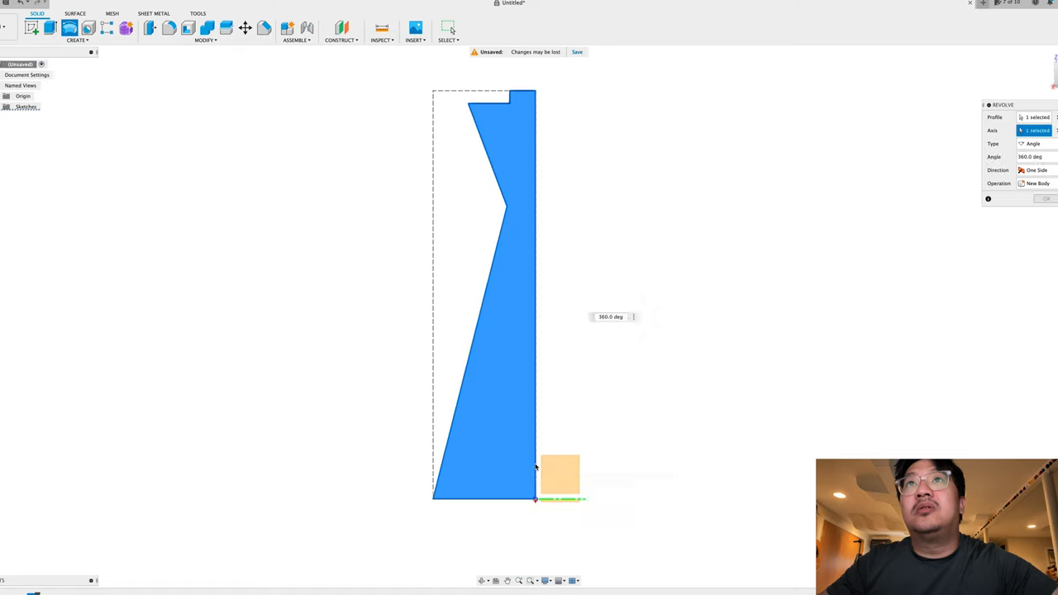
click(1045, 199)
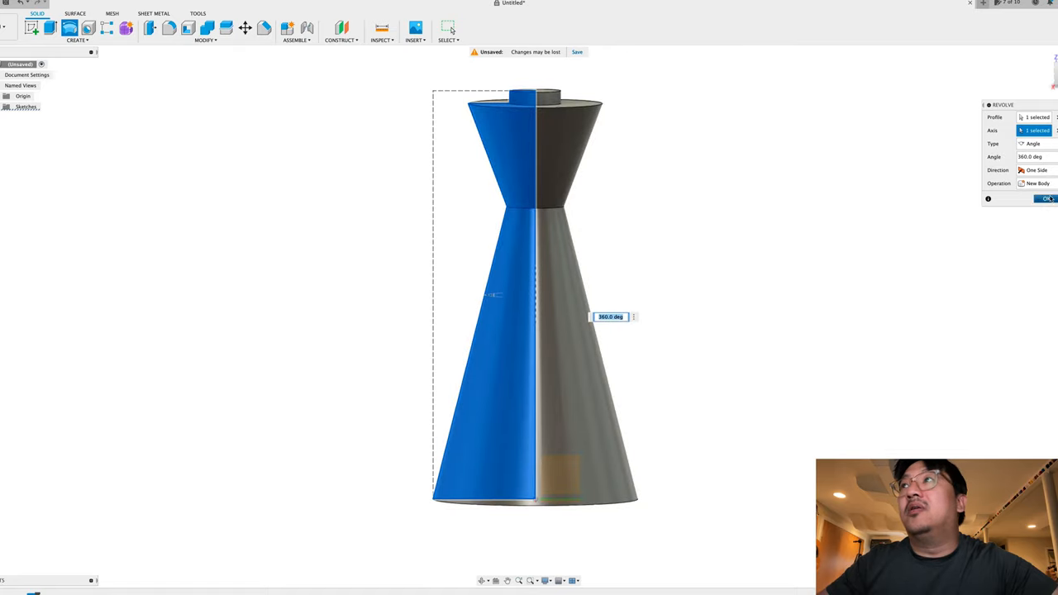
click(1045, 198)
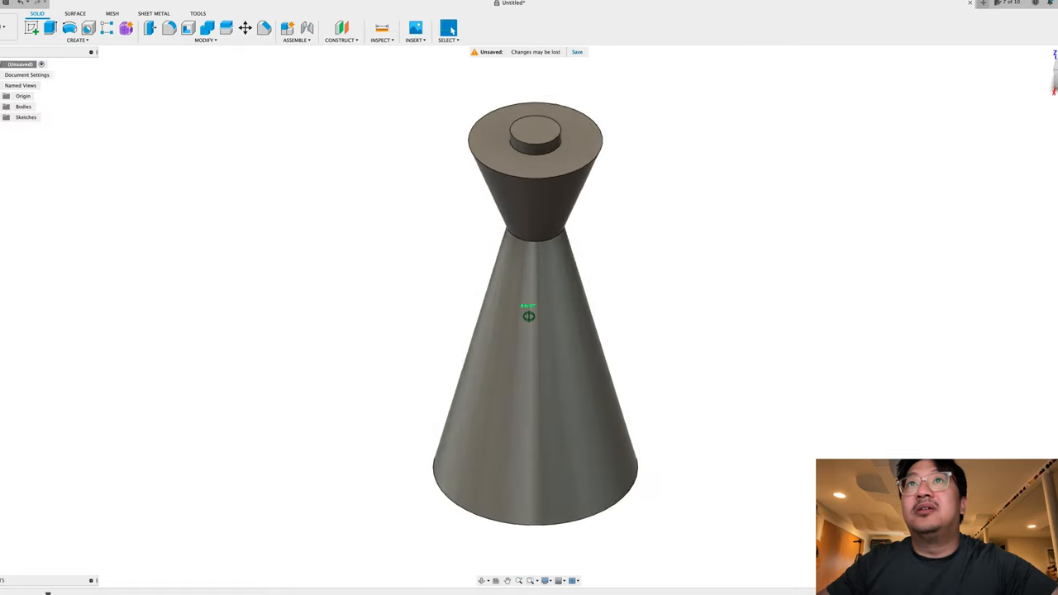
drag(529, 316, 530, 282)
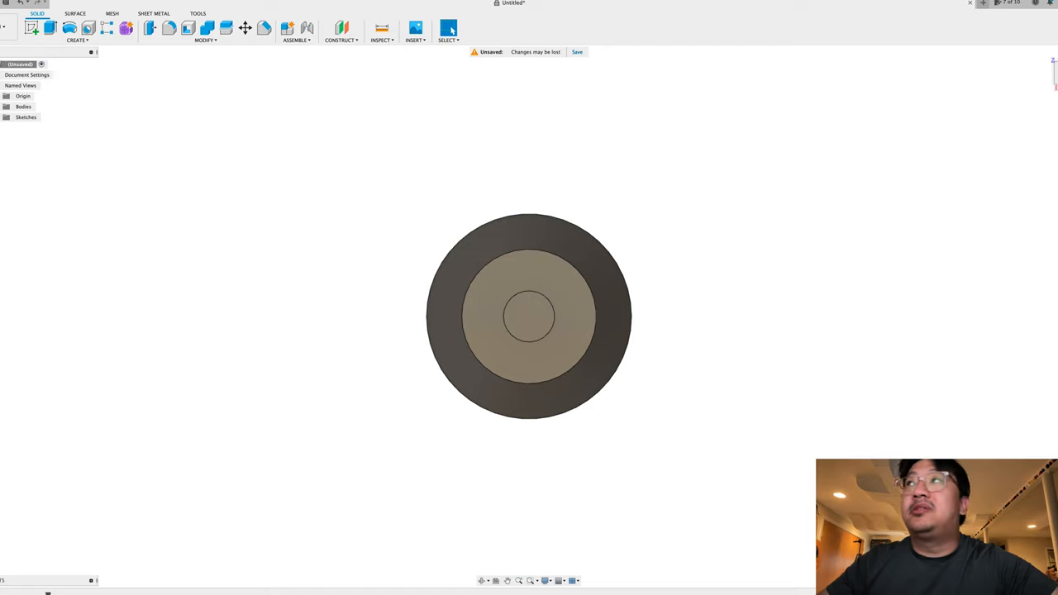
drag(529, 314, 529, 248)
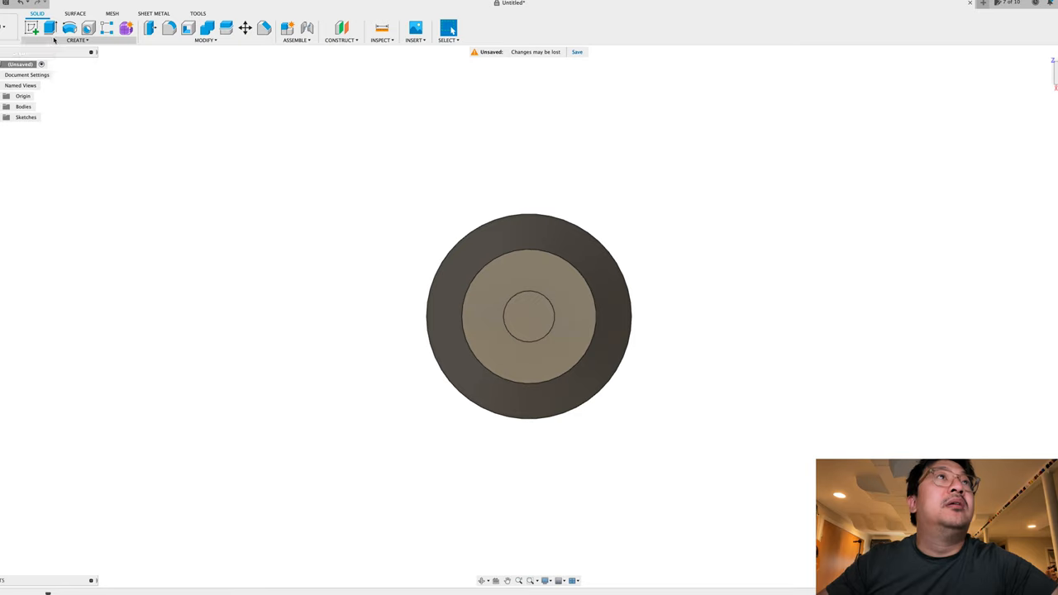
- Sketch a 15-diameter center hole circle and the large tabletop circle on the pedestal's top face
click(76, 40)
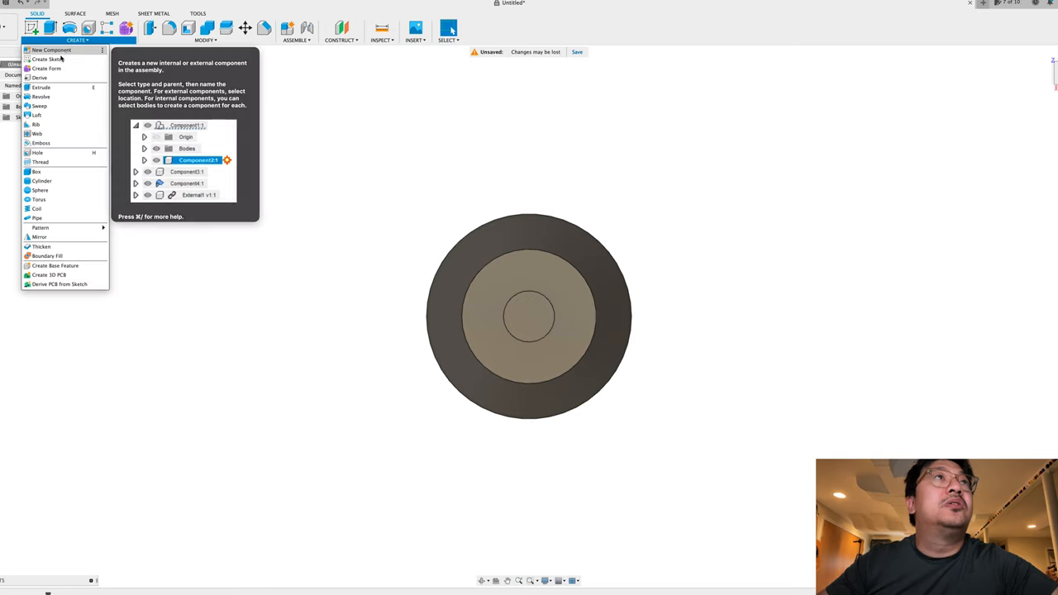
click(46, 60)
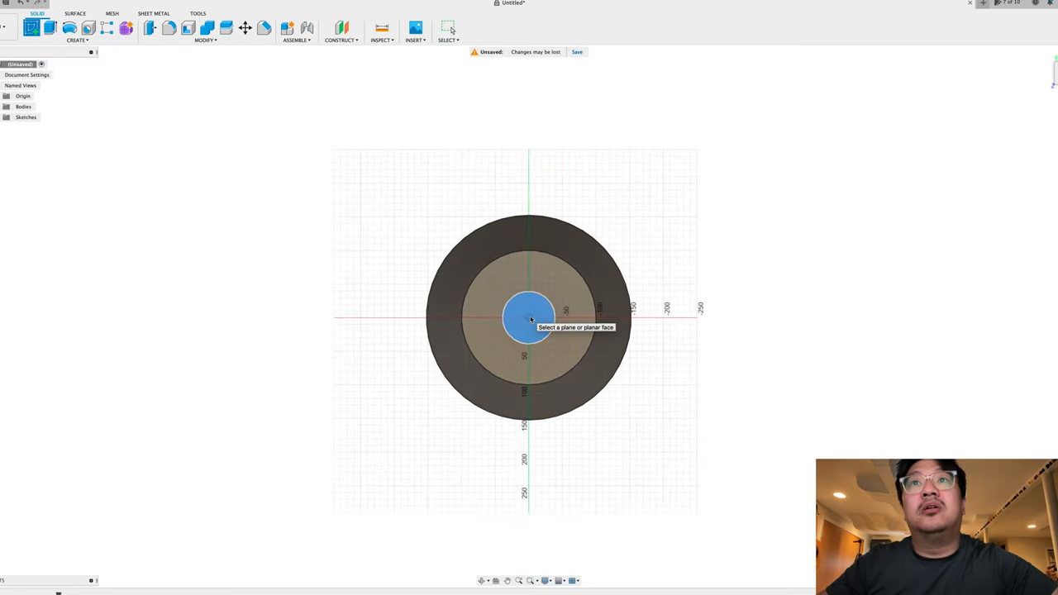
click(531, 321)
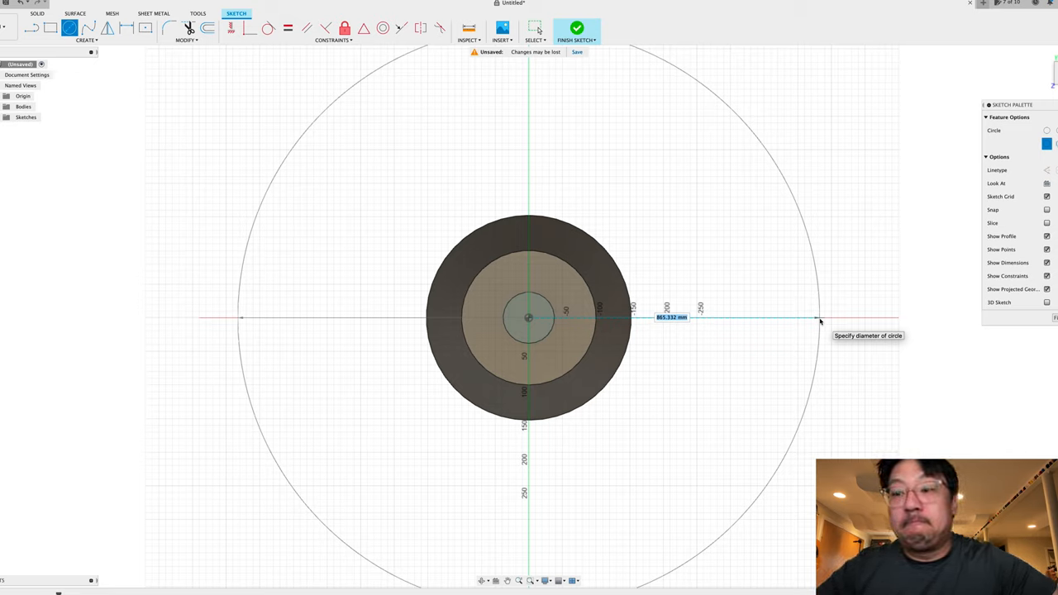
text(15)
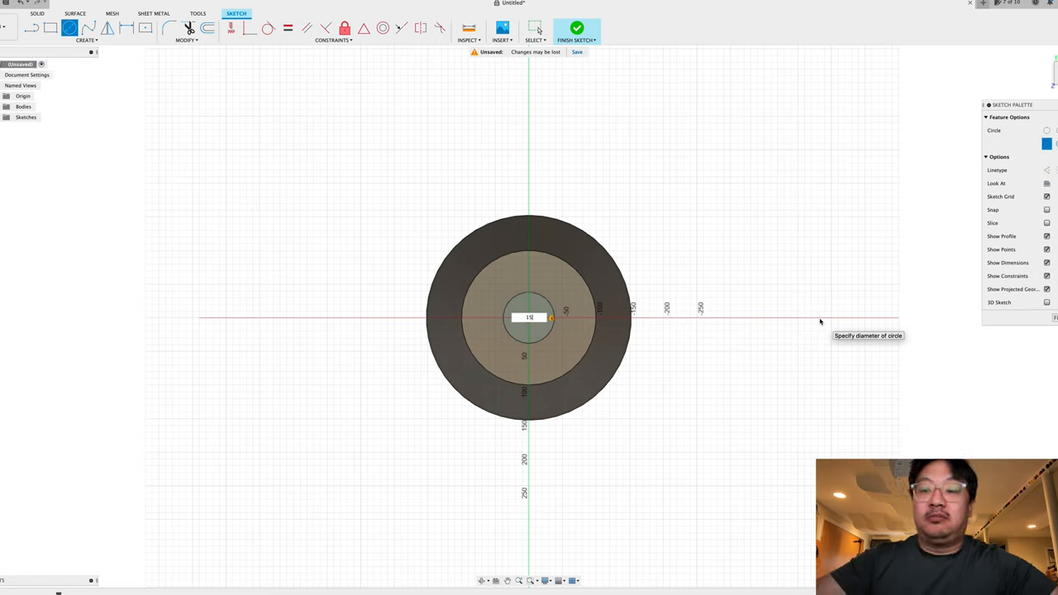
text(18)
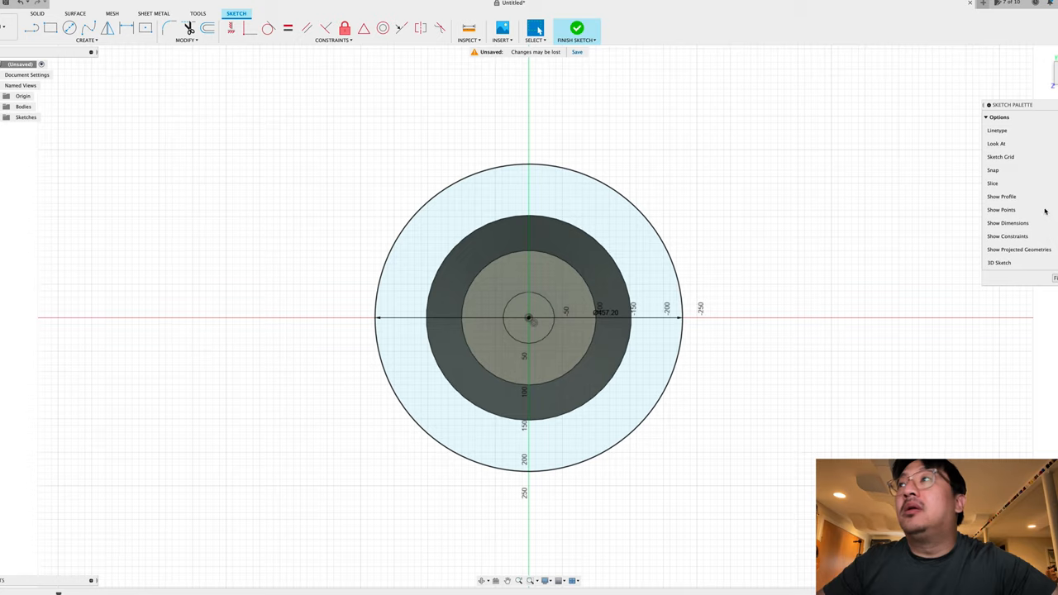
click(575, 31)
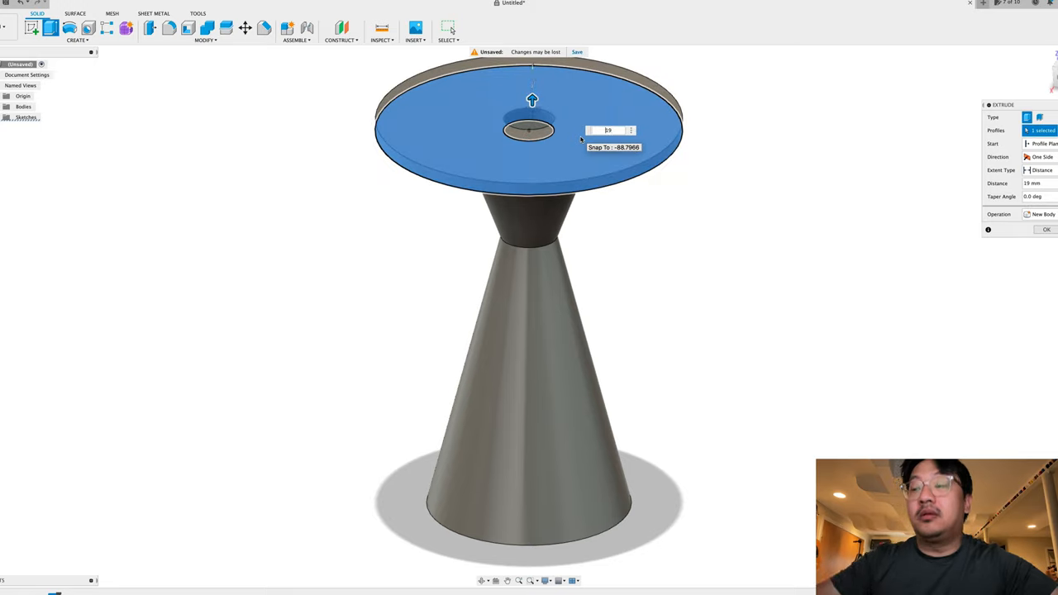
- Extrude the tabletop ring profile a distance of -19 into a disc above the pedestal
text(-19)
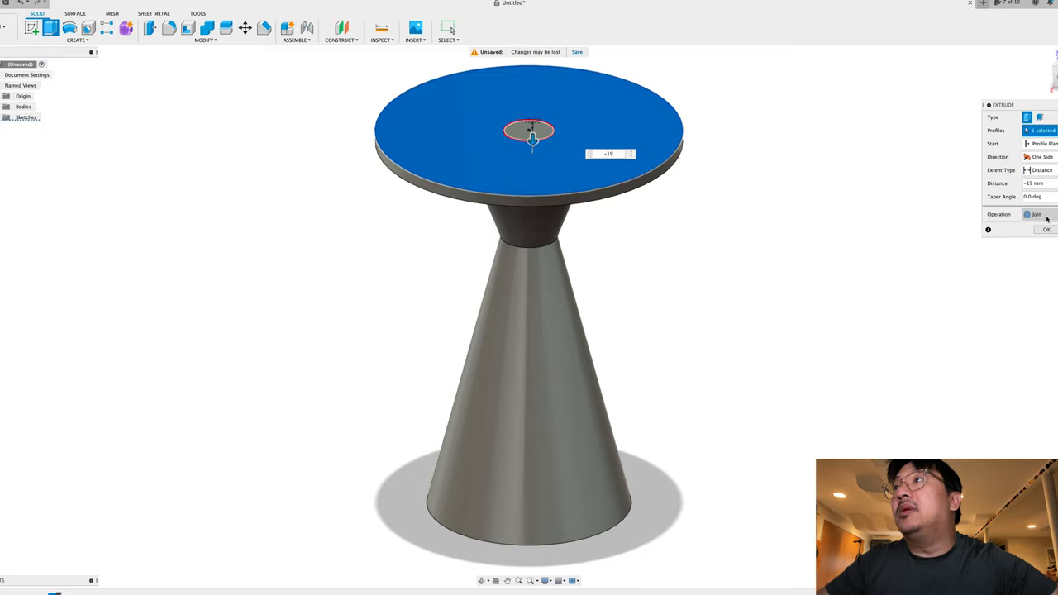
click(1035, 215)
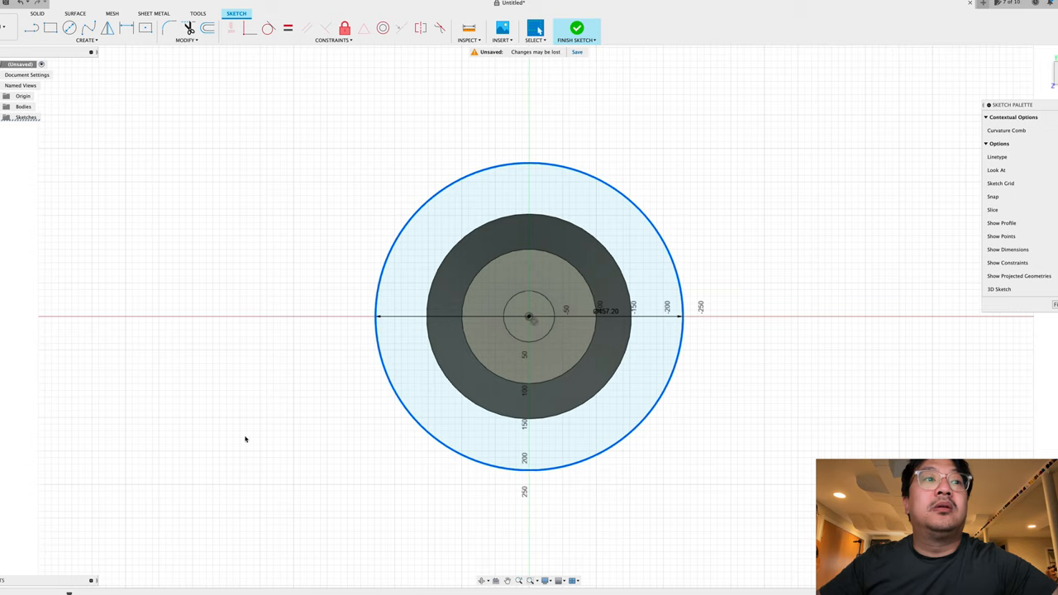
mouse_move(626, 196)
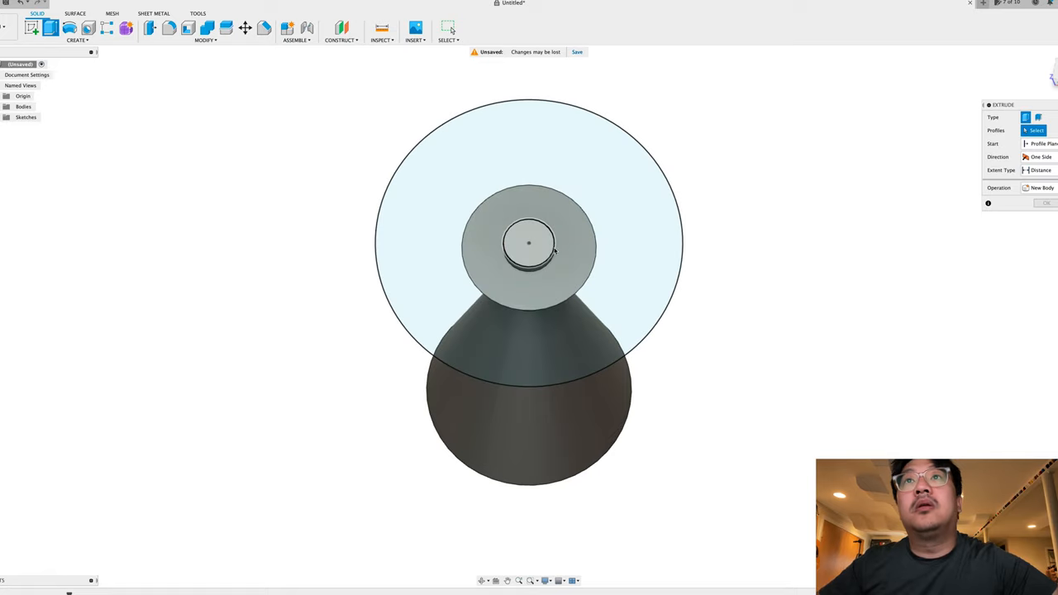
mouse_move(523, 258)
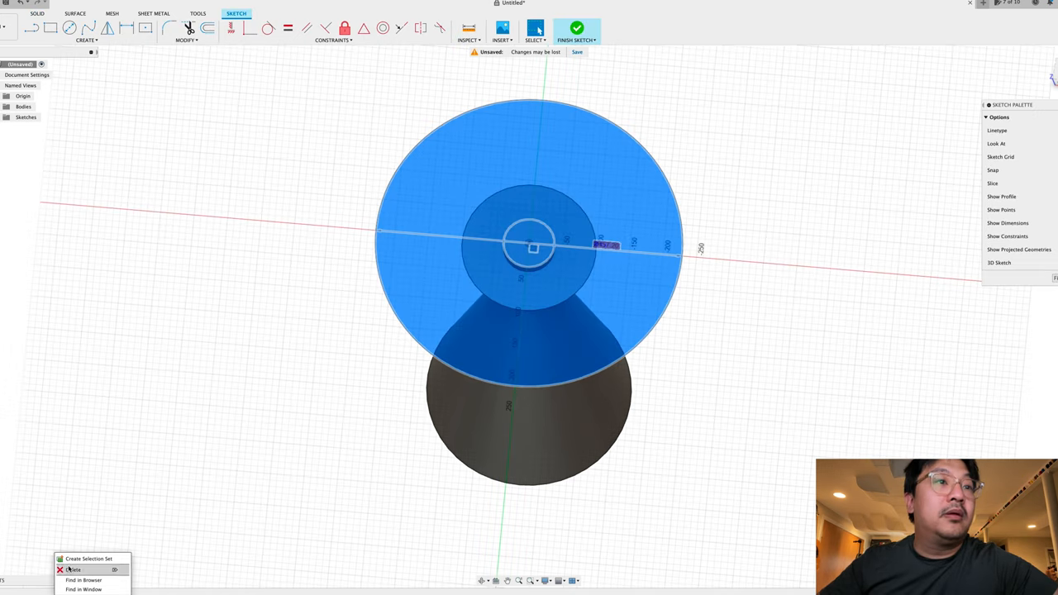
- Delete the old tabletop geometry and finish the redrawn large tabletop circle sketch
click(74, 571)
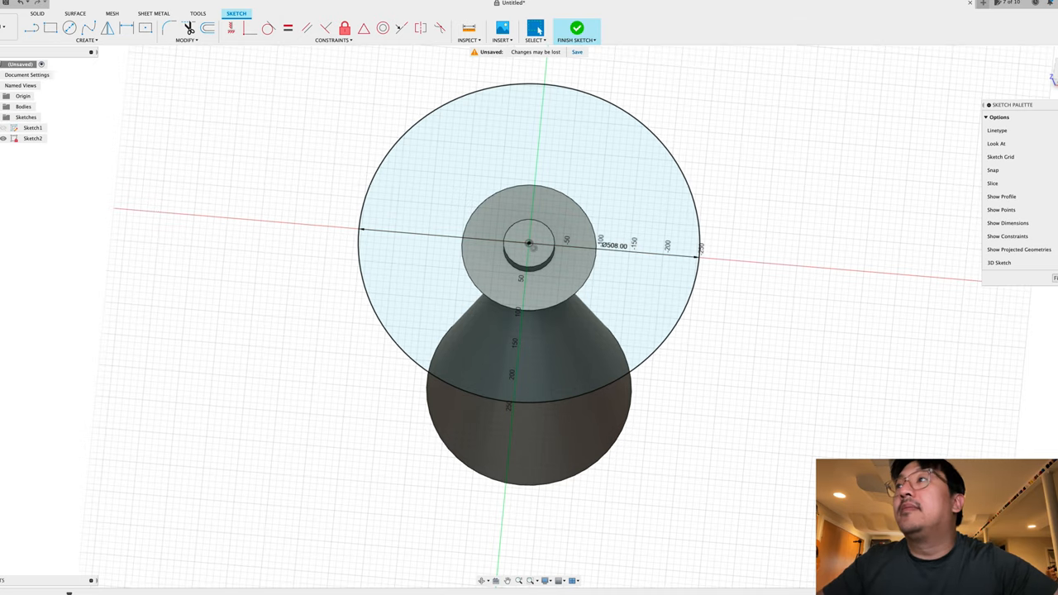
click(578, 30)
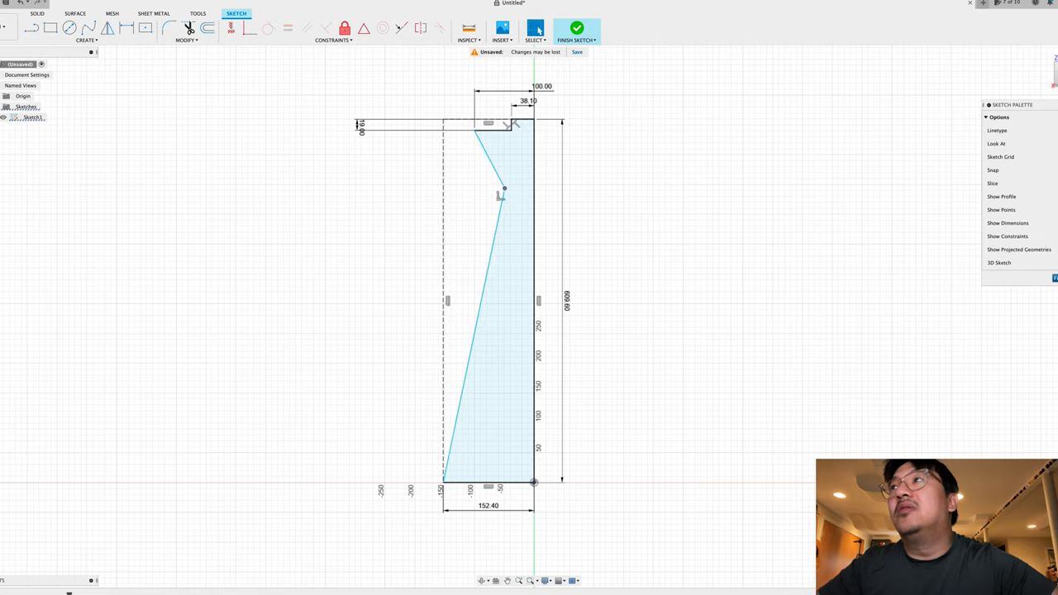
- Finish editing Sketch1 with the 152.40 foot width and 38.10 top width
click(577, 30)
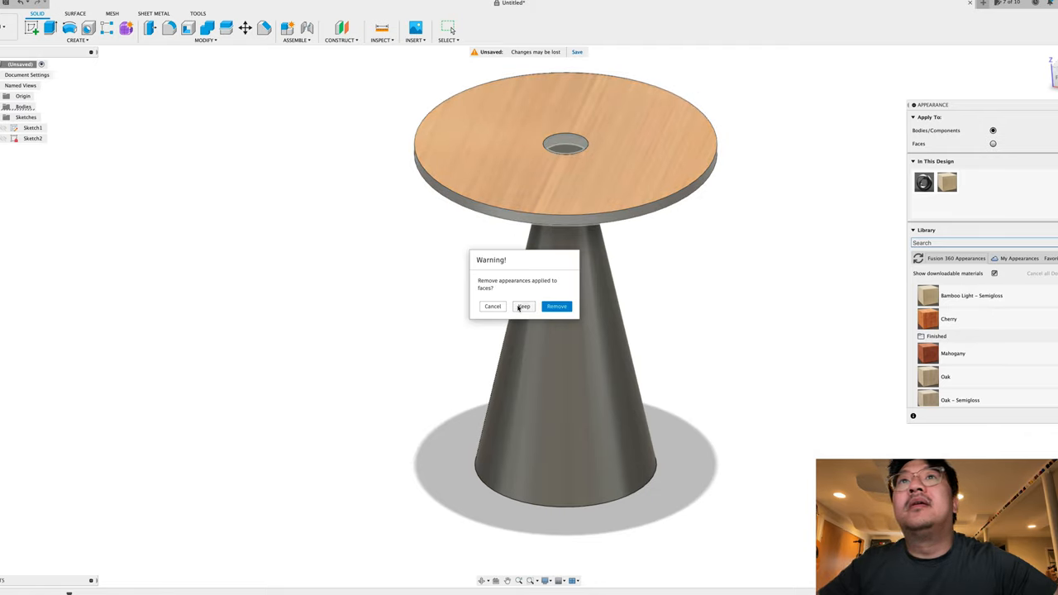
- Keep the wood finish on the whole tabletop and search the appearance library for 'black'
click(556, 306)
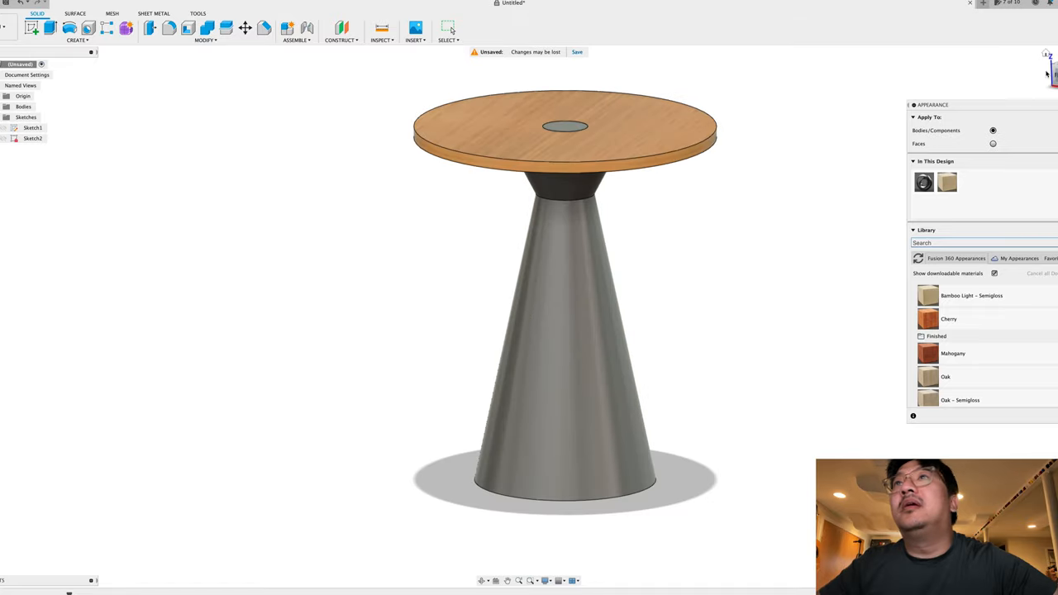
scroll(down, 3)
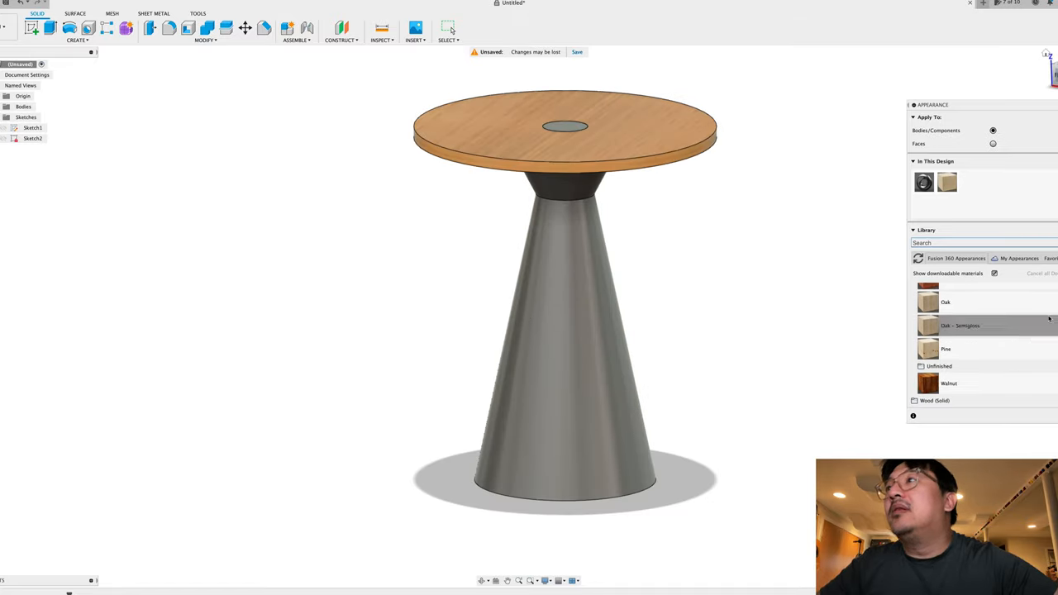
click(915, 400)
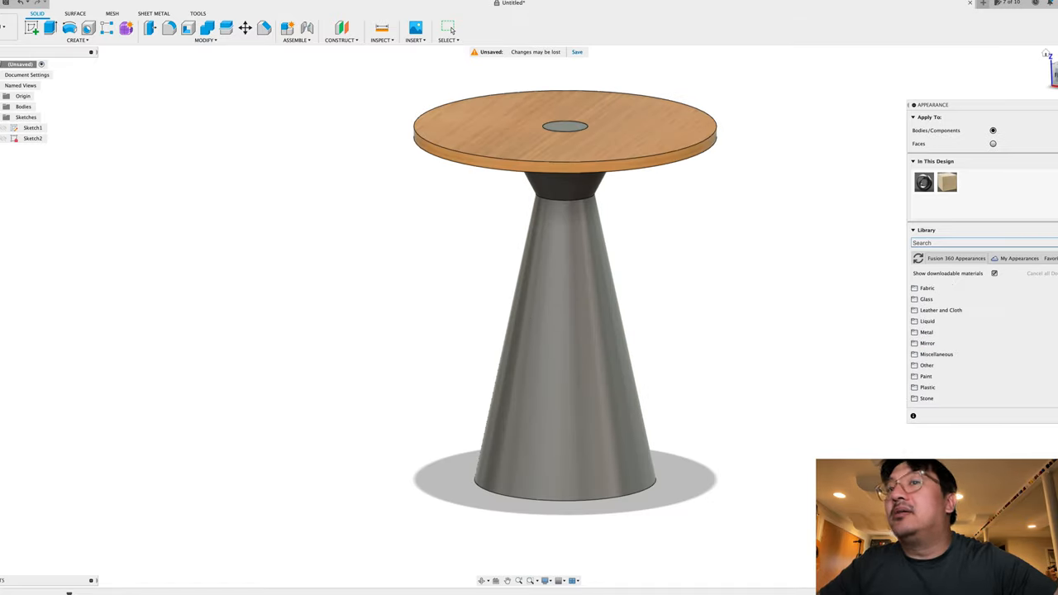
click(926, 321)
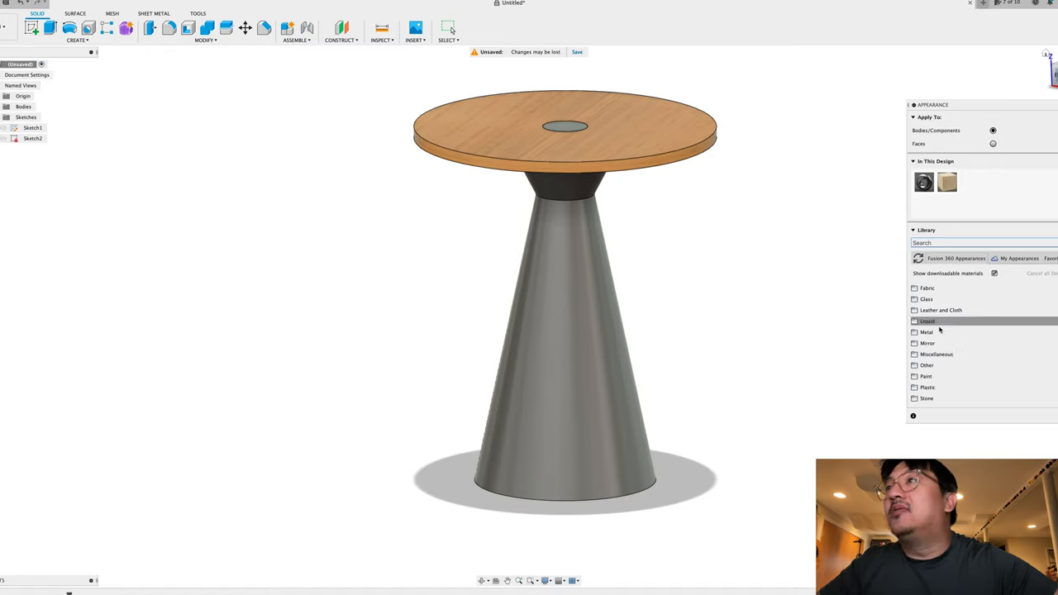
text(bla)
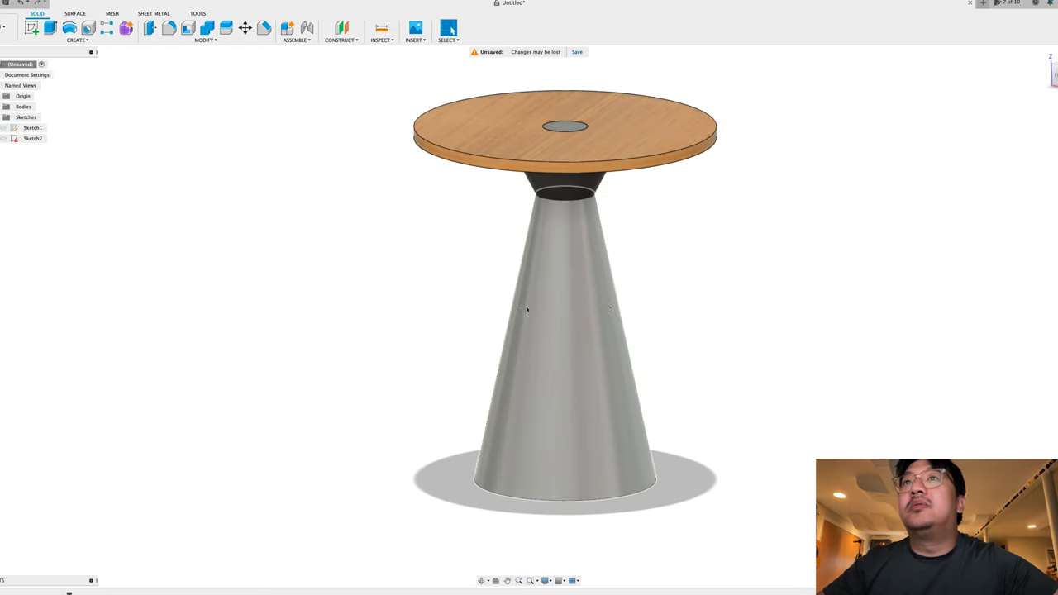
- Apply Paint - Enamel Glossy (Black) to the whole pedestal base body
click(526, 311)
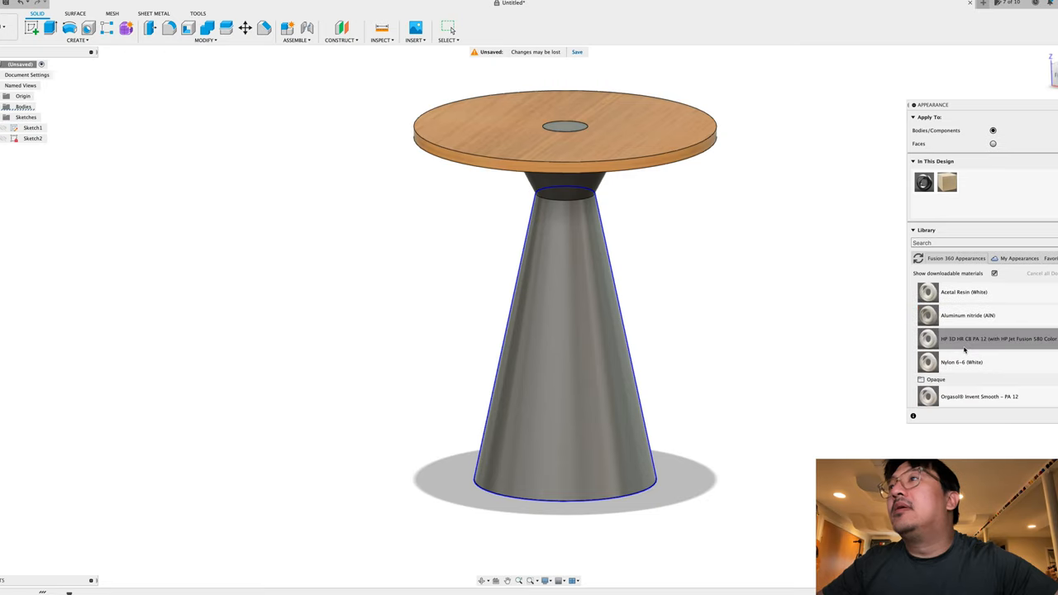
scroll(down, 3)
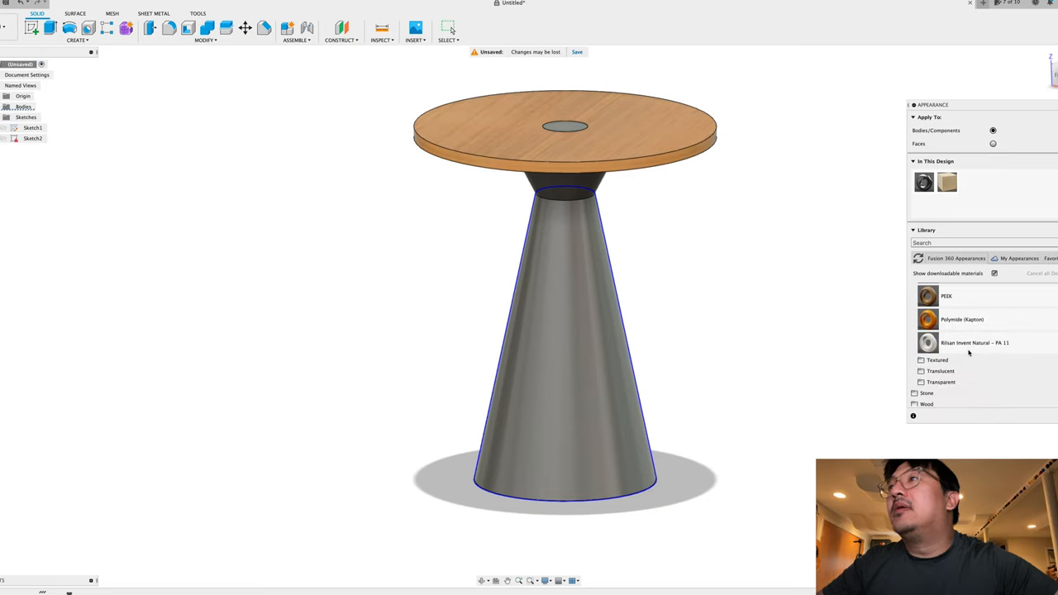
scroll(down, 3)
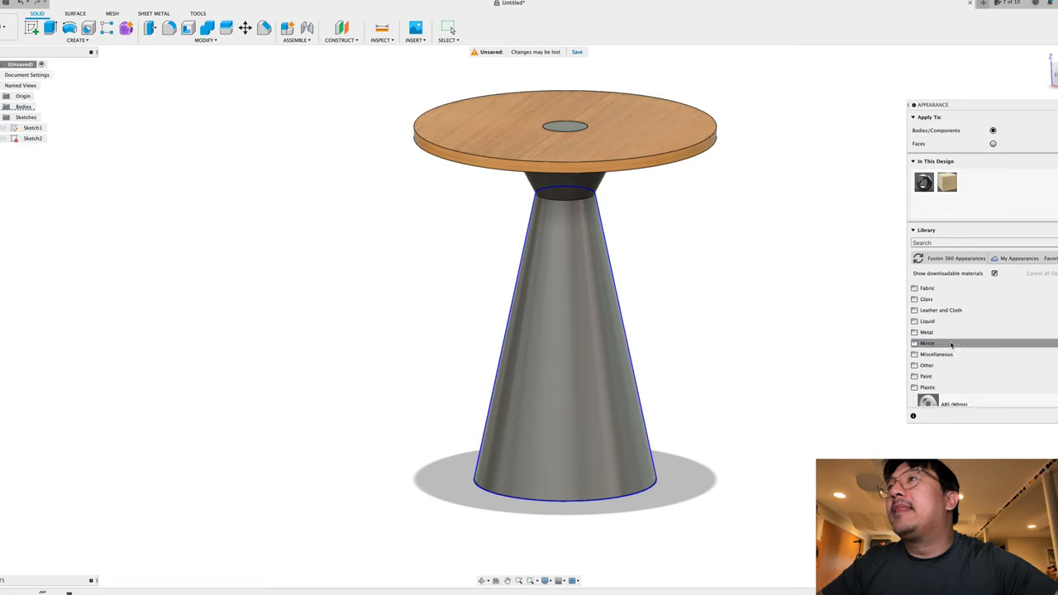
mouse_move(926, 387)
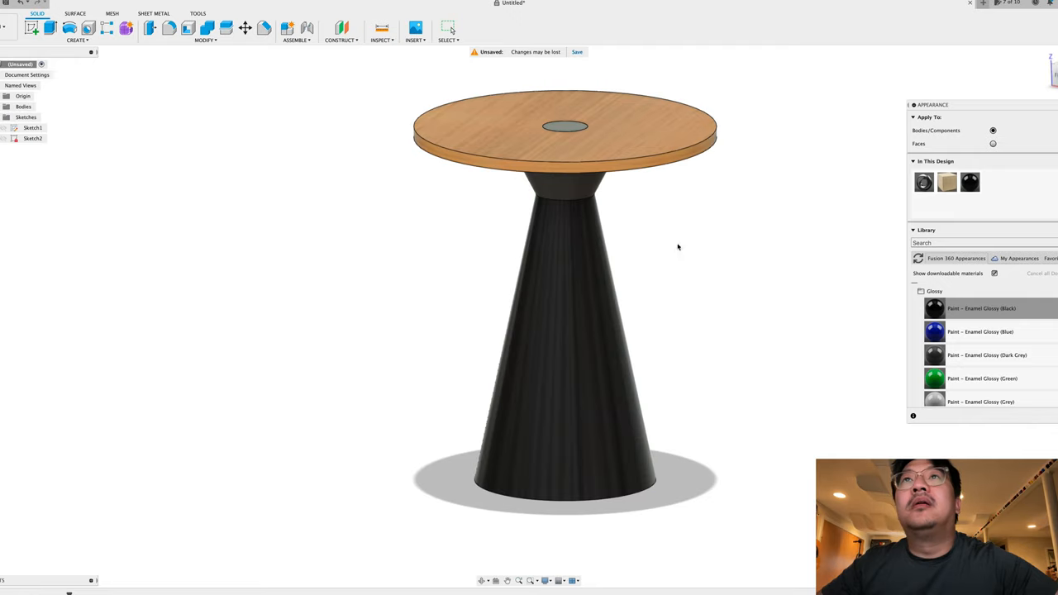
click(992, 129)
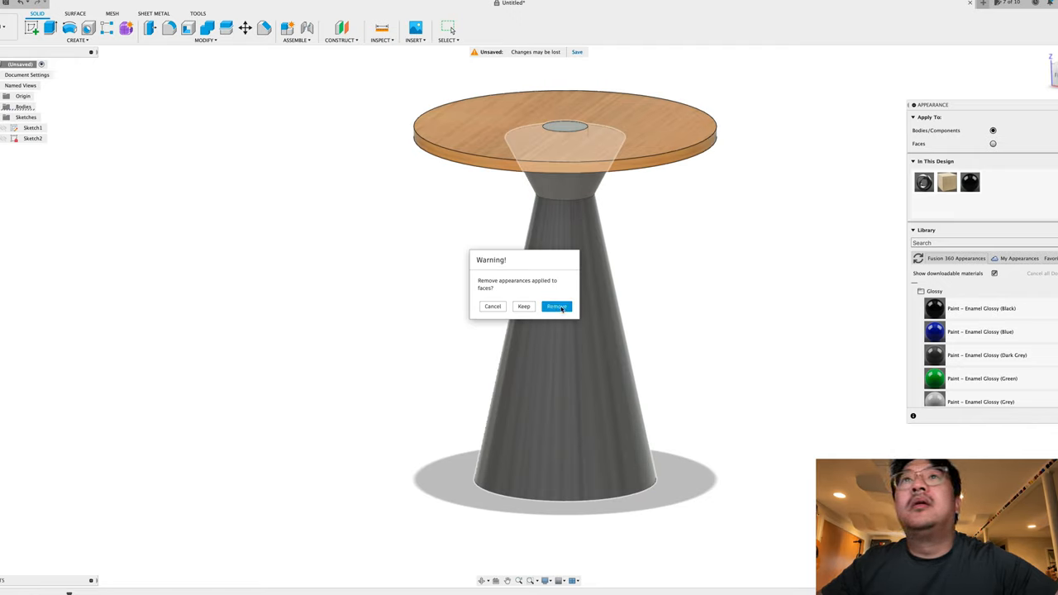
click(556, 306)
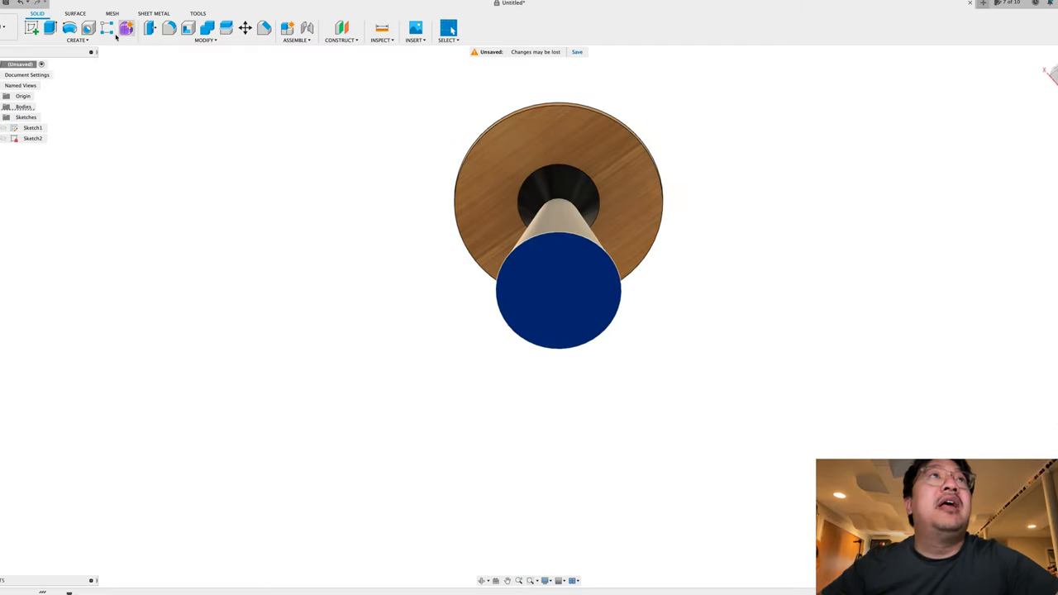
- Shell the pedestal base from its bottom face with 5 inside thickness
click(188, 28)
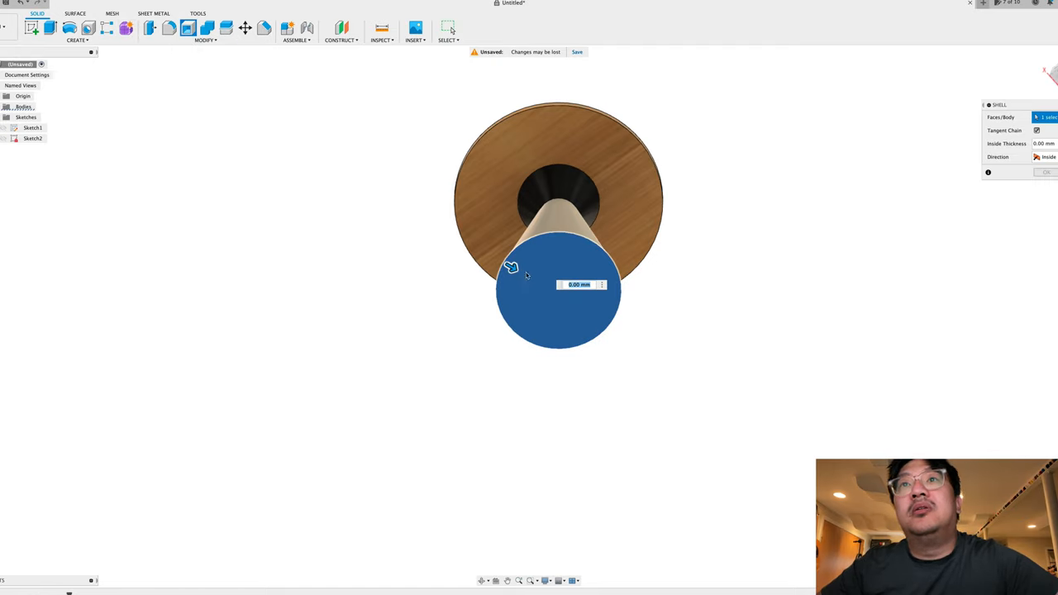
text(5)
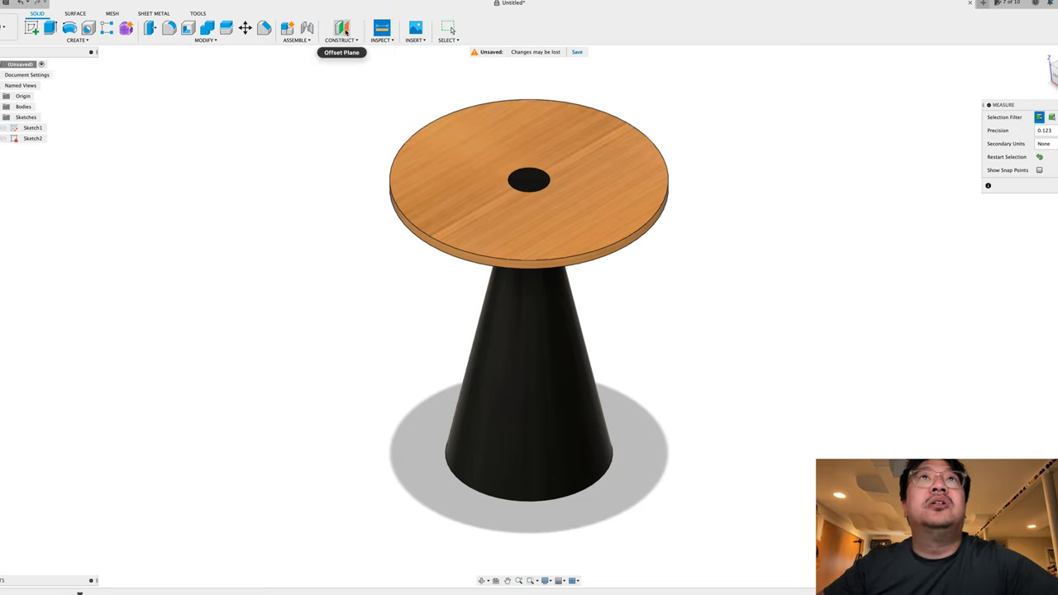
- Add a section analysis through the table's center, then turn the section view off
click(381, 40)
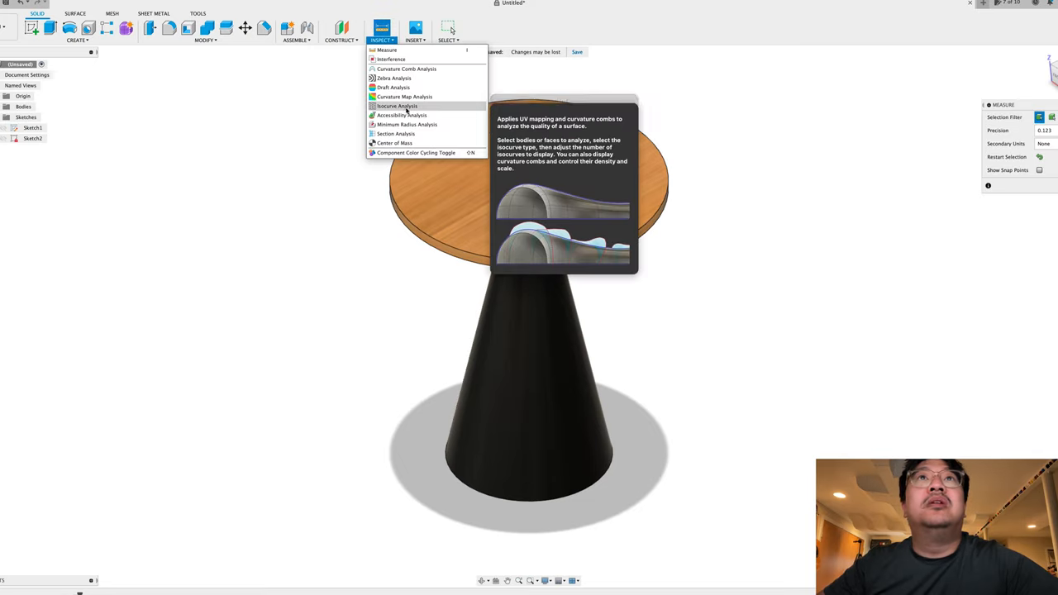
click(397, 133)
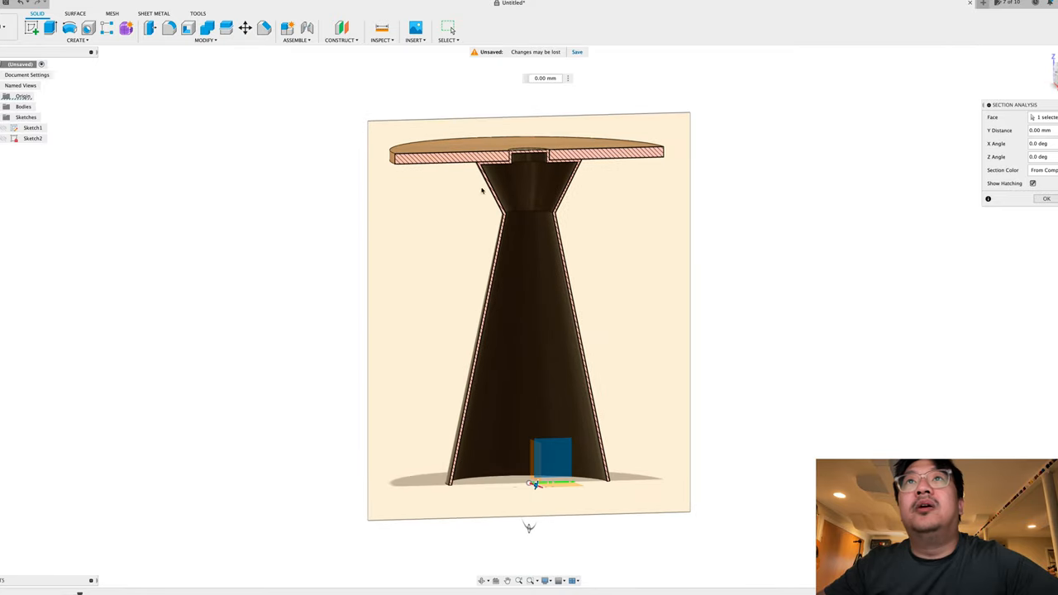
mouse_move(543, 134)
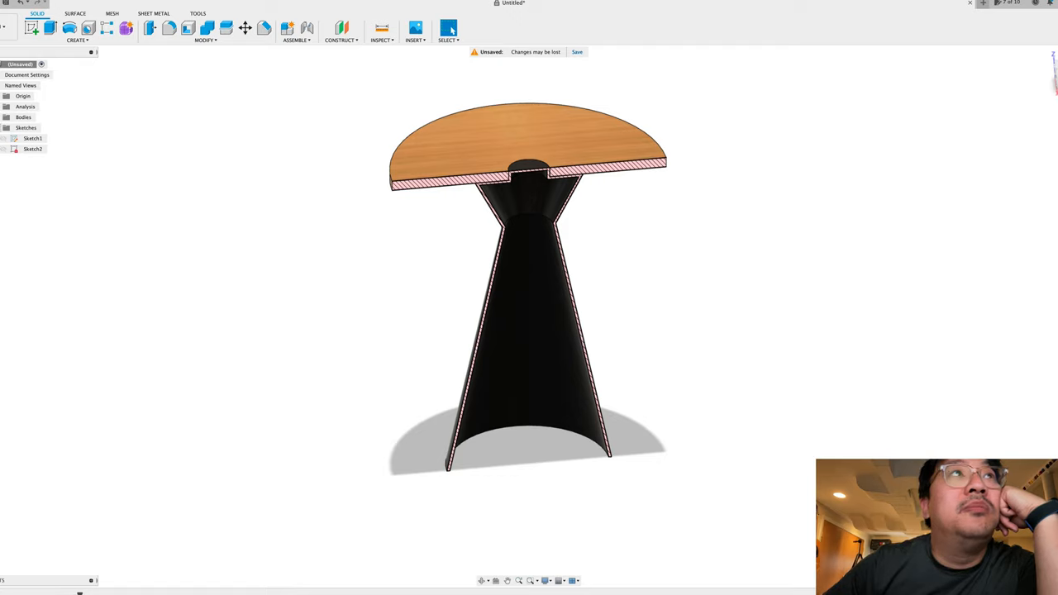
click(23, 96)
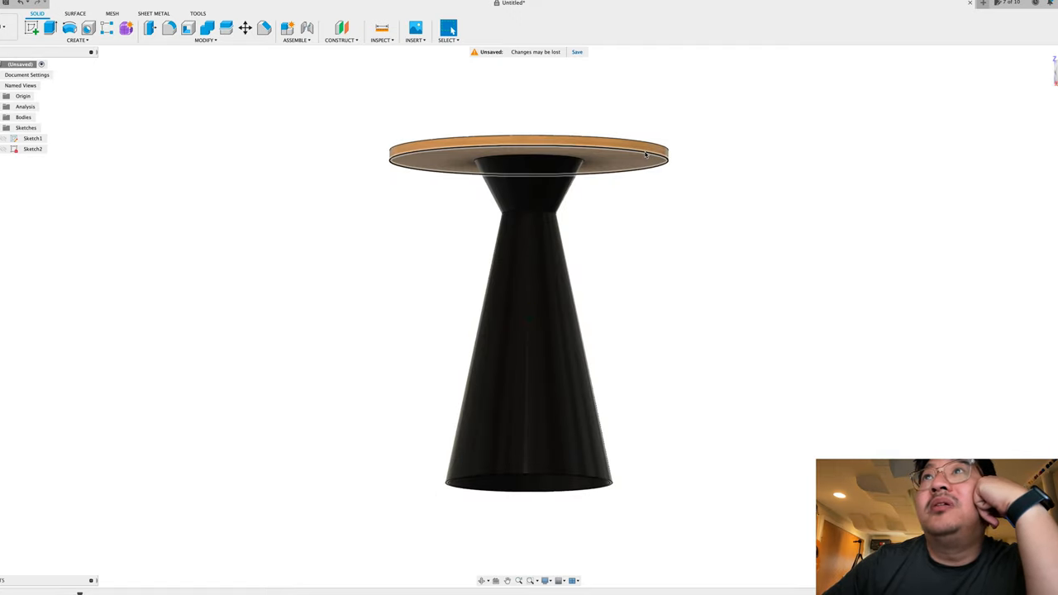
- Chamfer the tabletop's bottom edge with the Two Distances type and a 12 mm distance
click(265, 28)
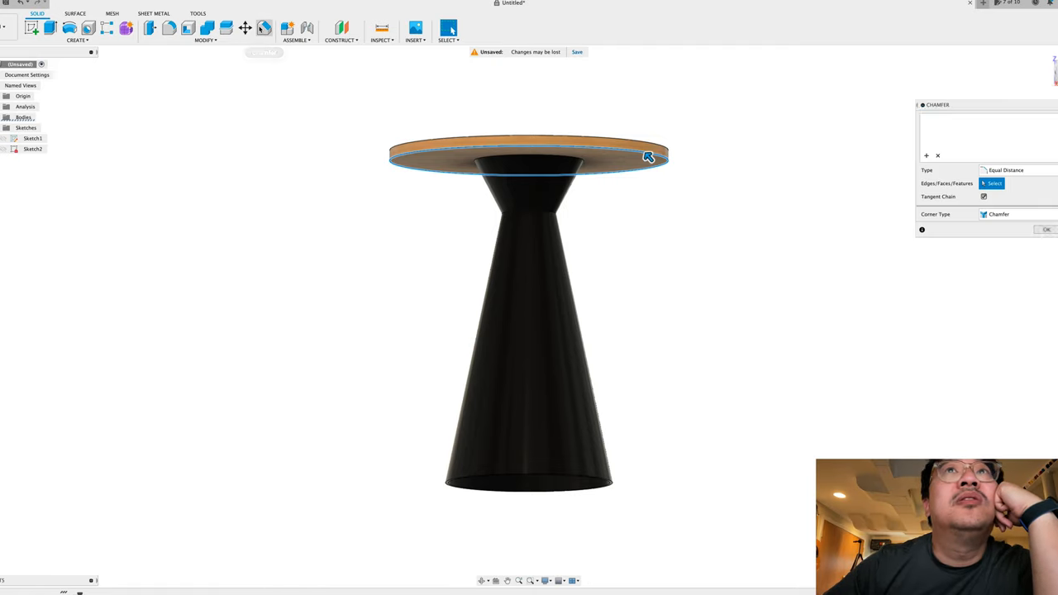
click(649, 156)
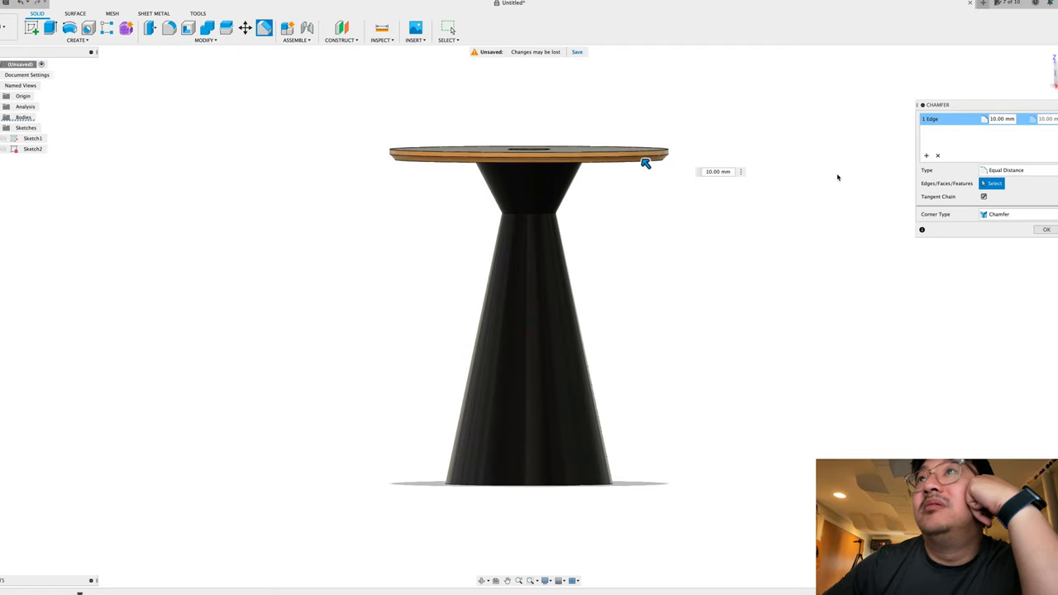
click(1005, 170)
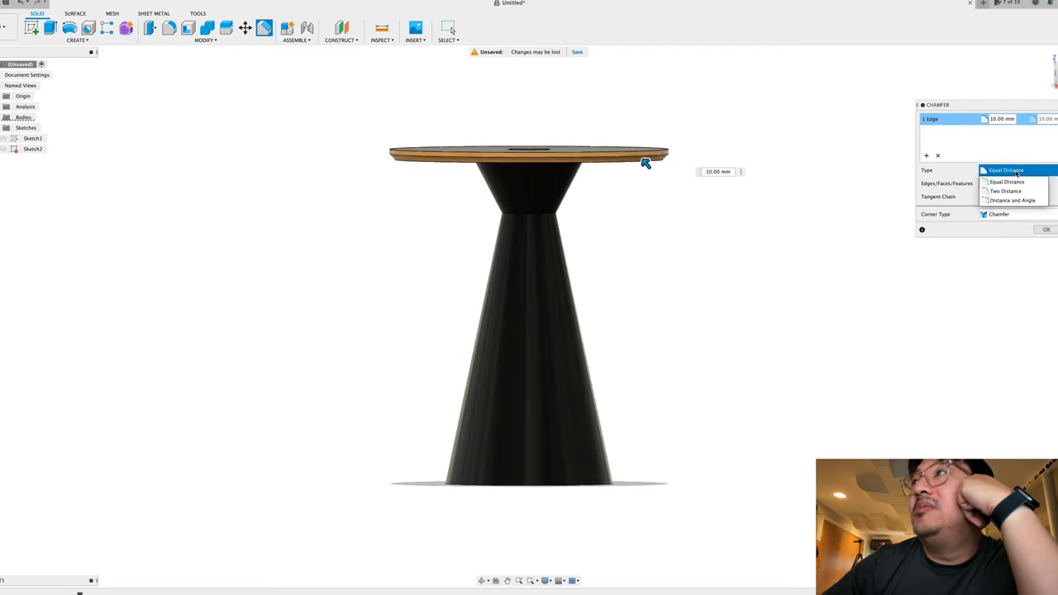
click(1006, 192)
text(50)
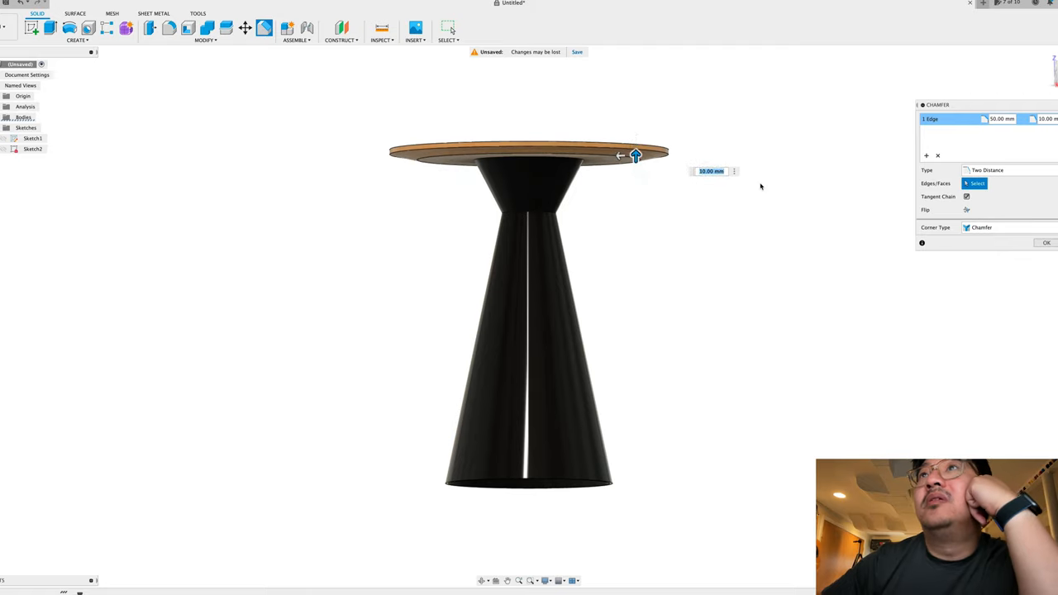
text(12)
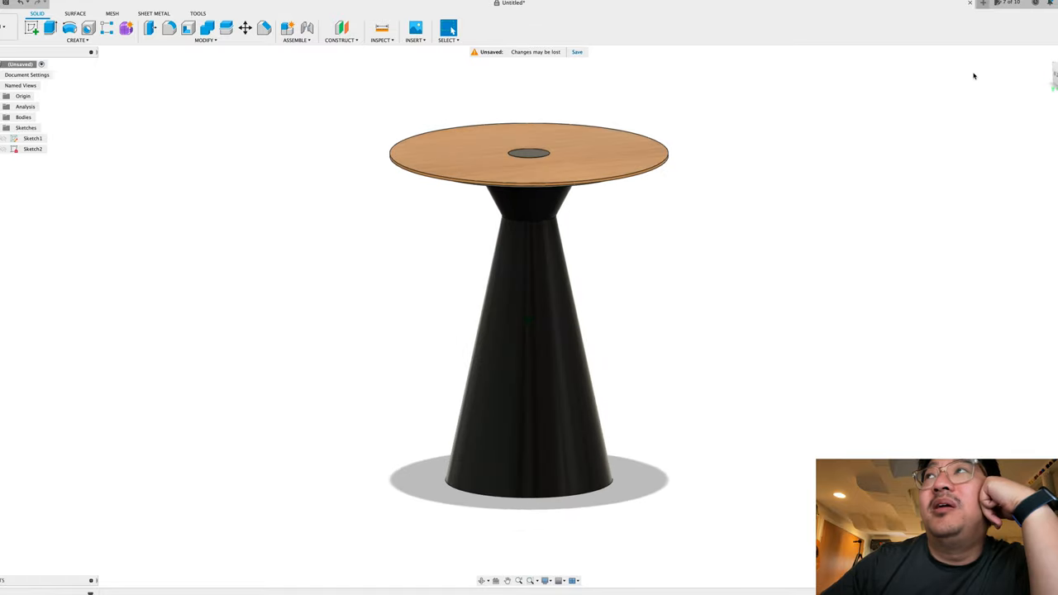
mouse_move(1045, 51)
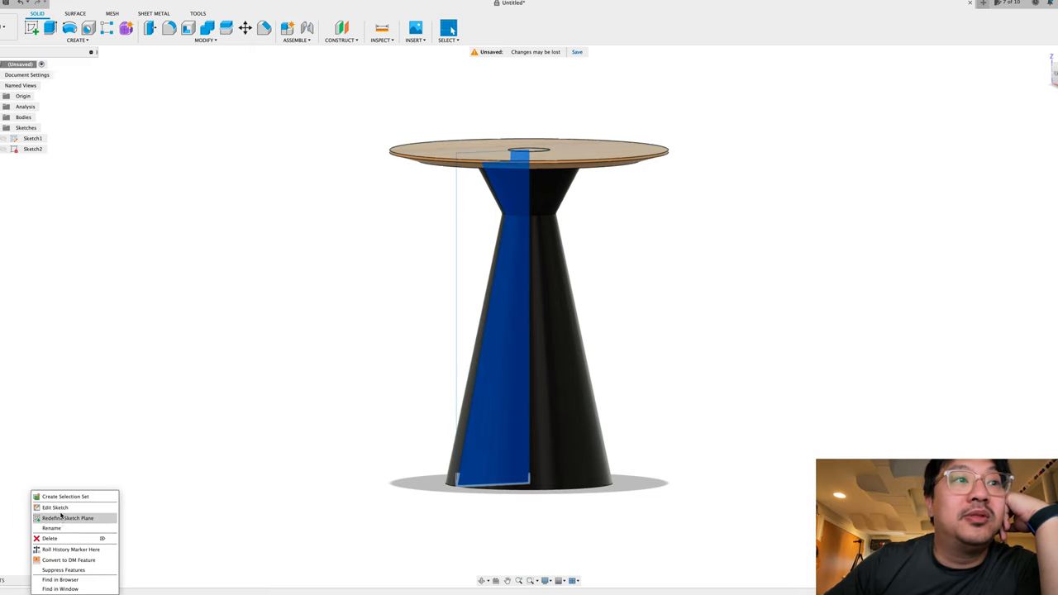
- Draw a diagonal line in the base profile sketch from the foot corner up toward the cone
click(56, 506)
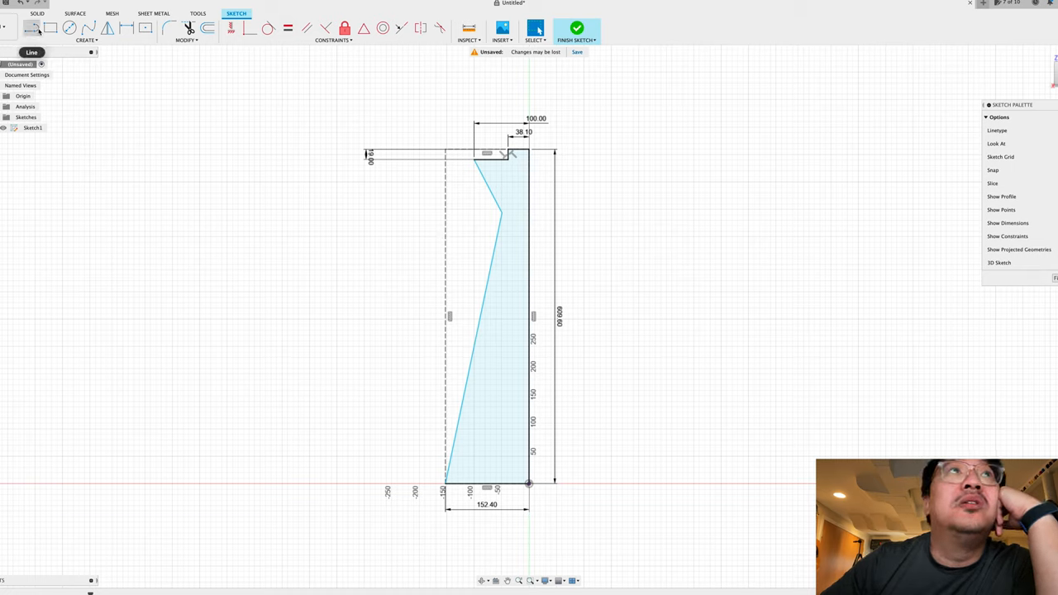
click(31, 27)
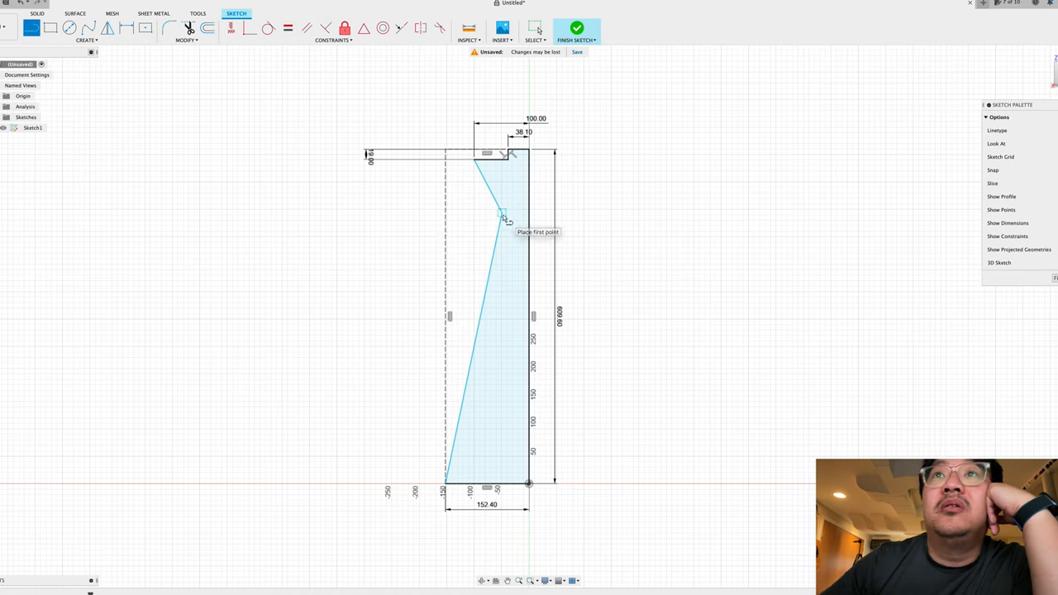
click(504, 218)
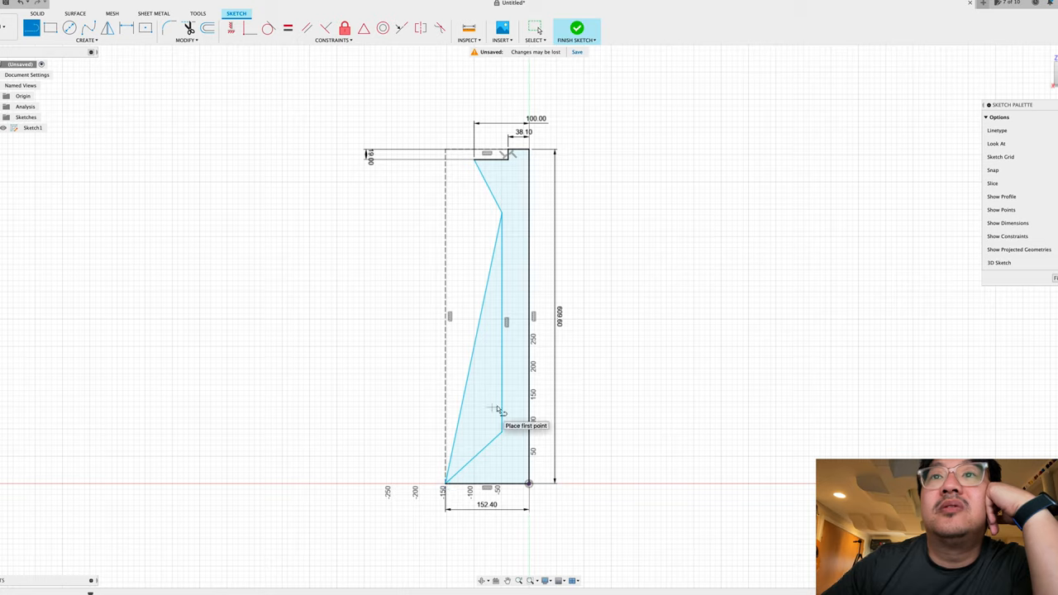
mouse_move(533, 245)
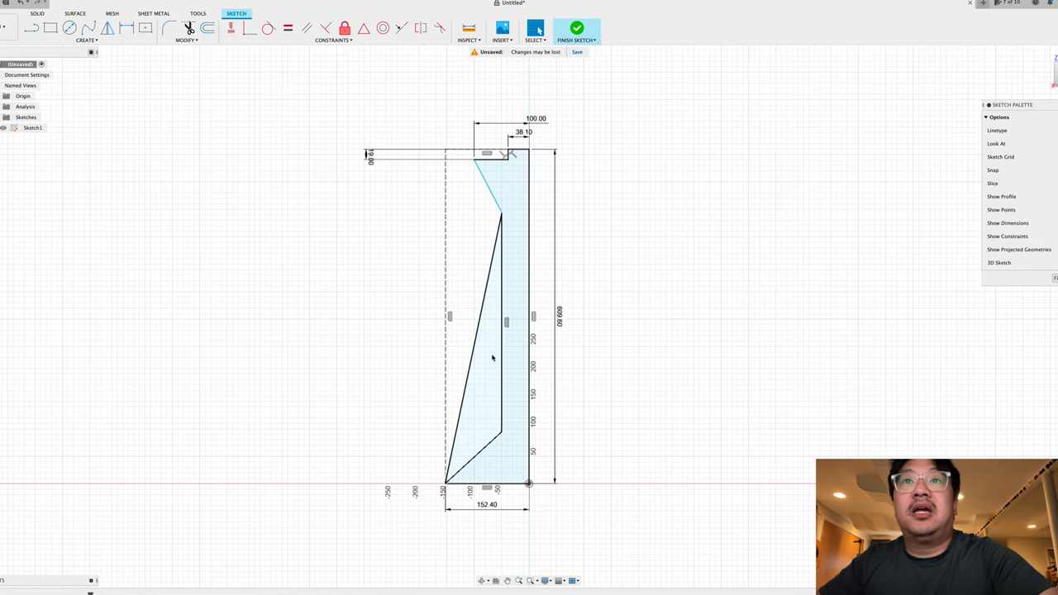
click(472, 356)
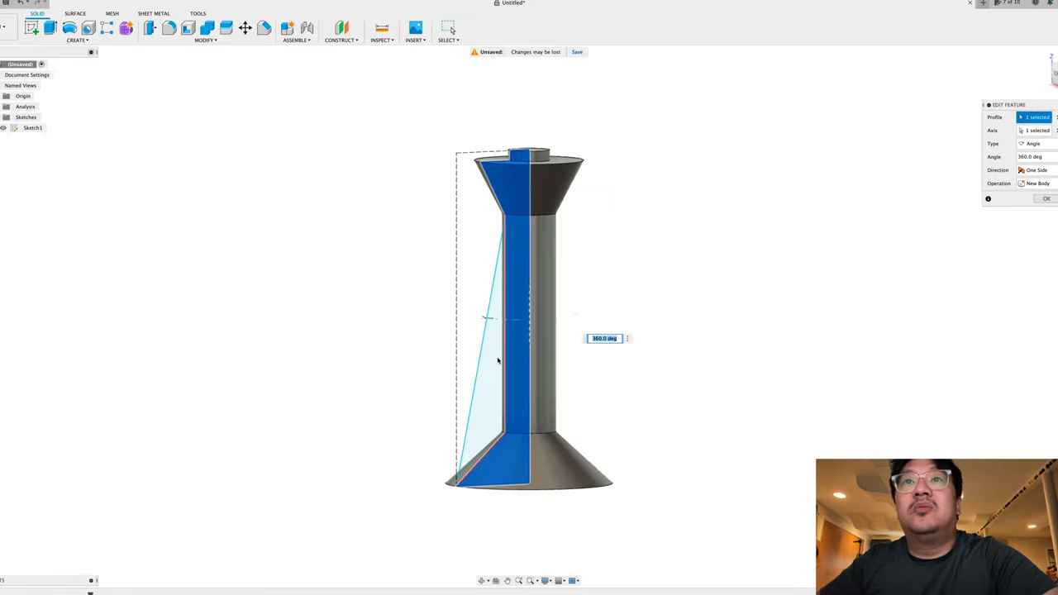
- Revolve the revised profile 360 deg to form a slim stem between foot and top cone
click(1045, 198)
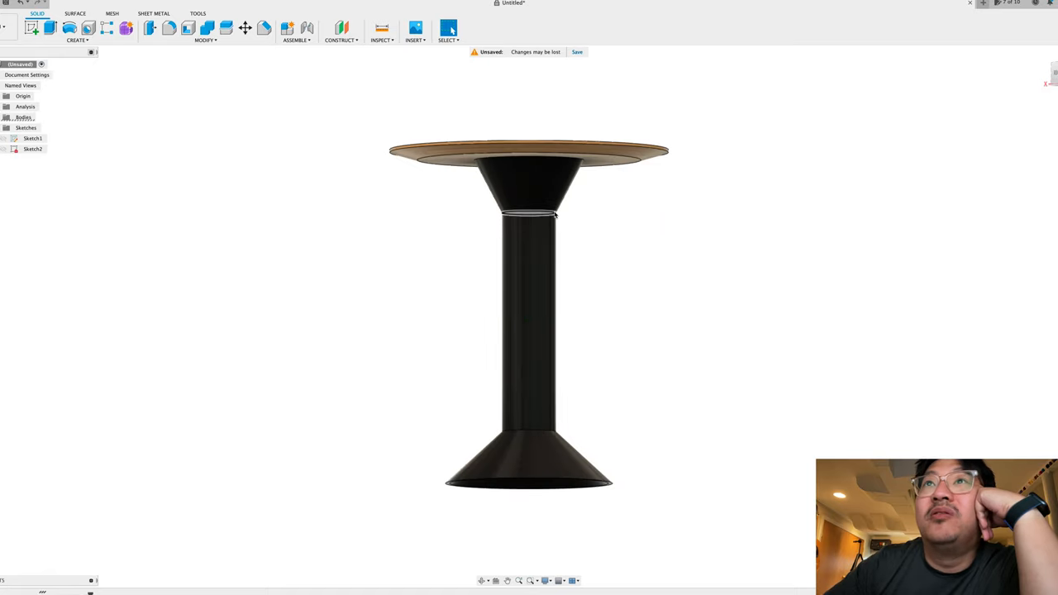
click(529, 214)
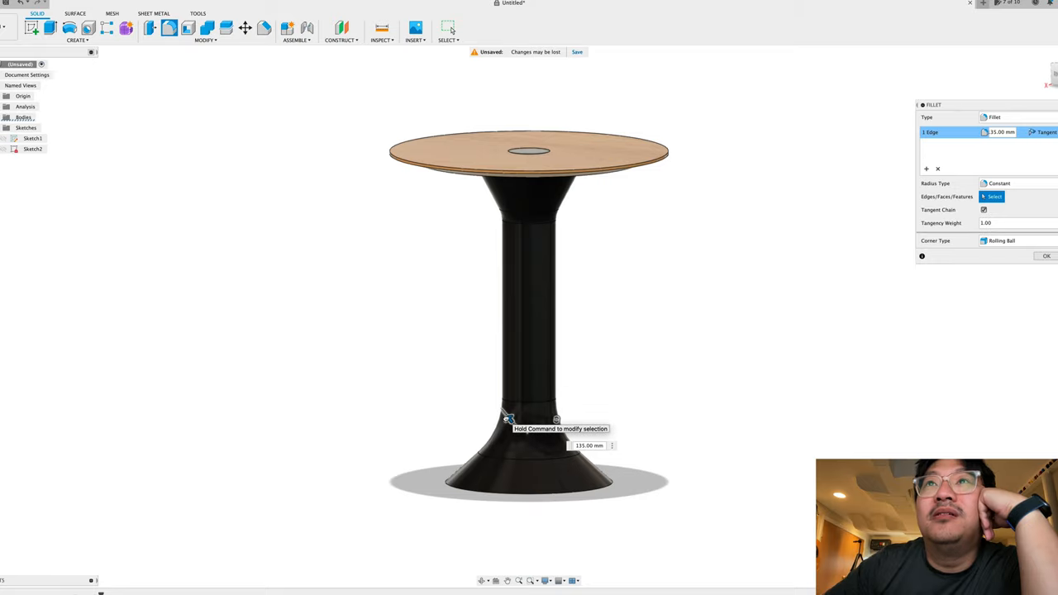
- Fillet the edge where the stem meets the flared foot and confirm it
click(1047, 255)
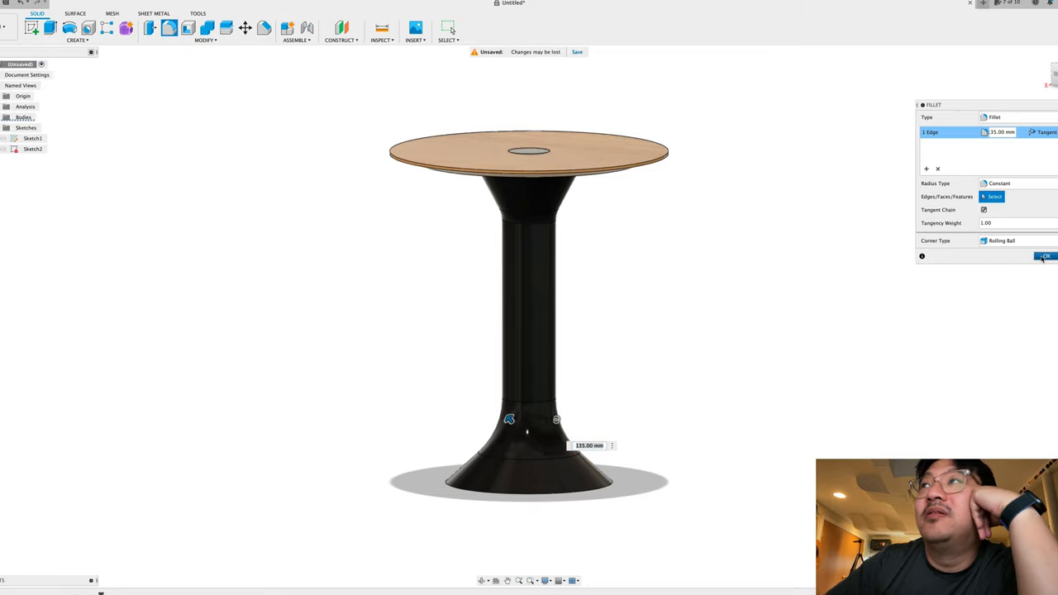
click(1045, 255)
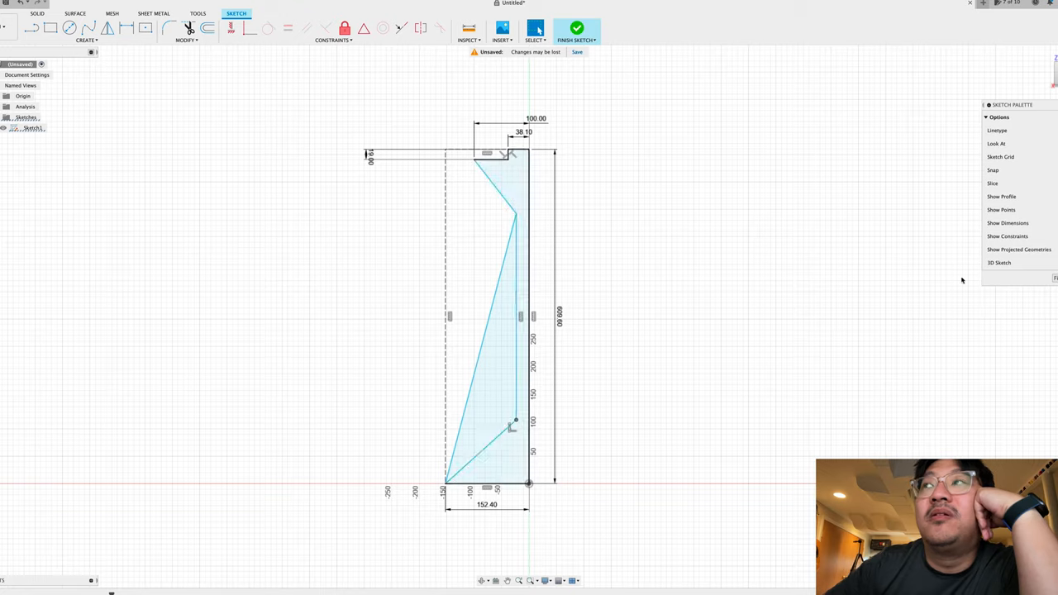
- Finish the slimmed profile sketch and hide the tabletop body to show the base alone
click(576, 28)
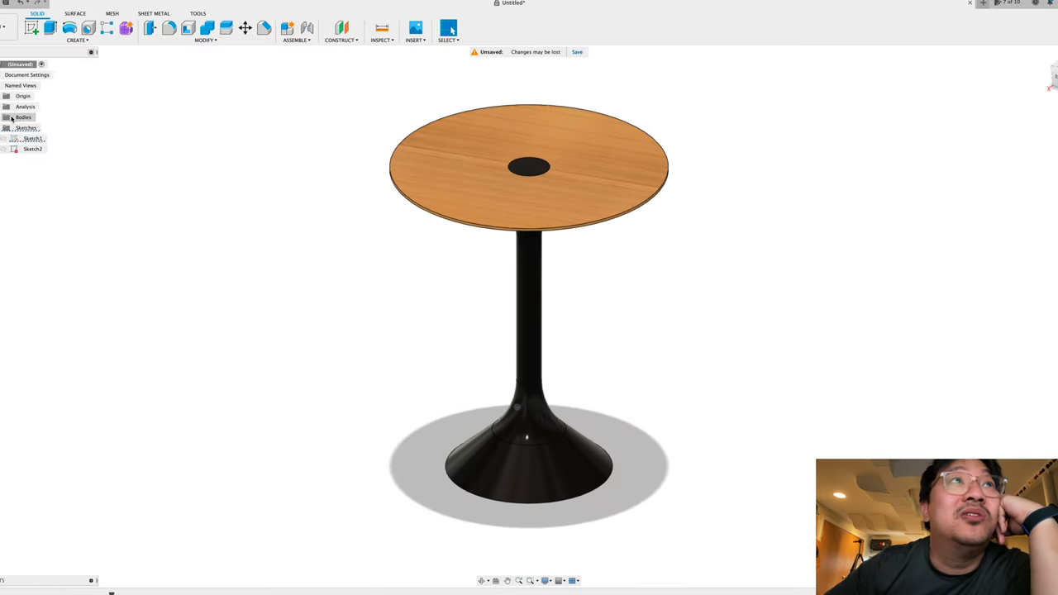
click(4, 127)
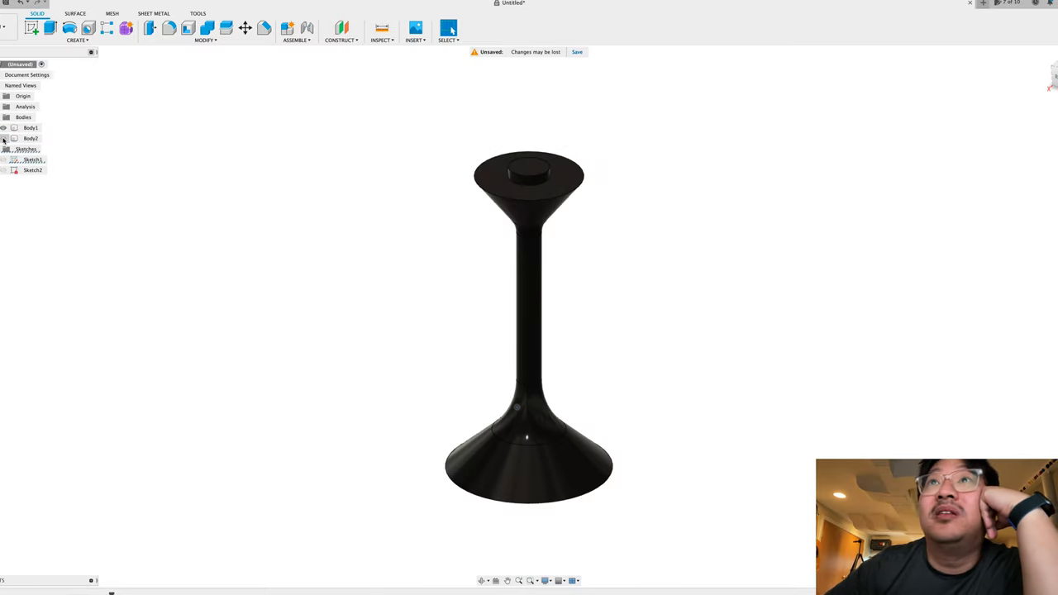